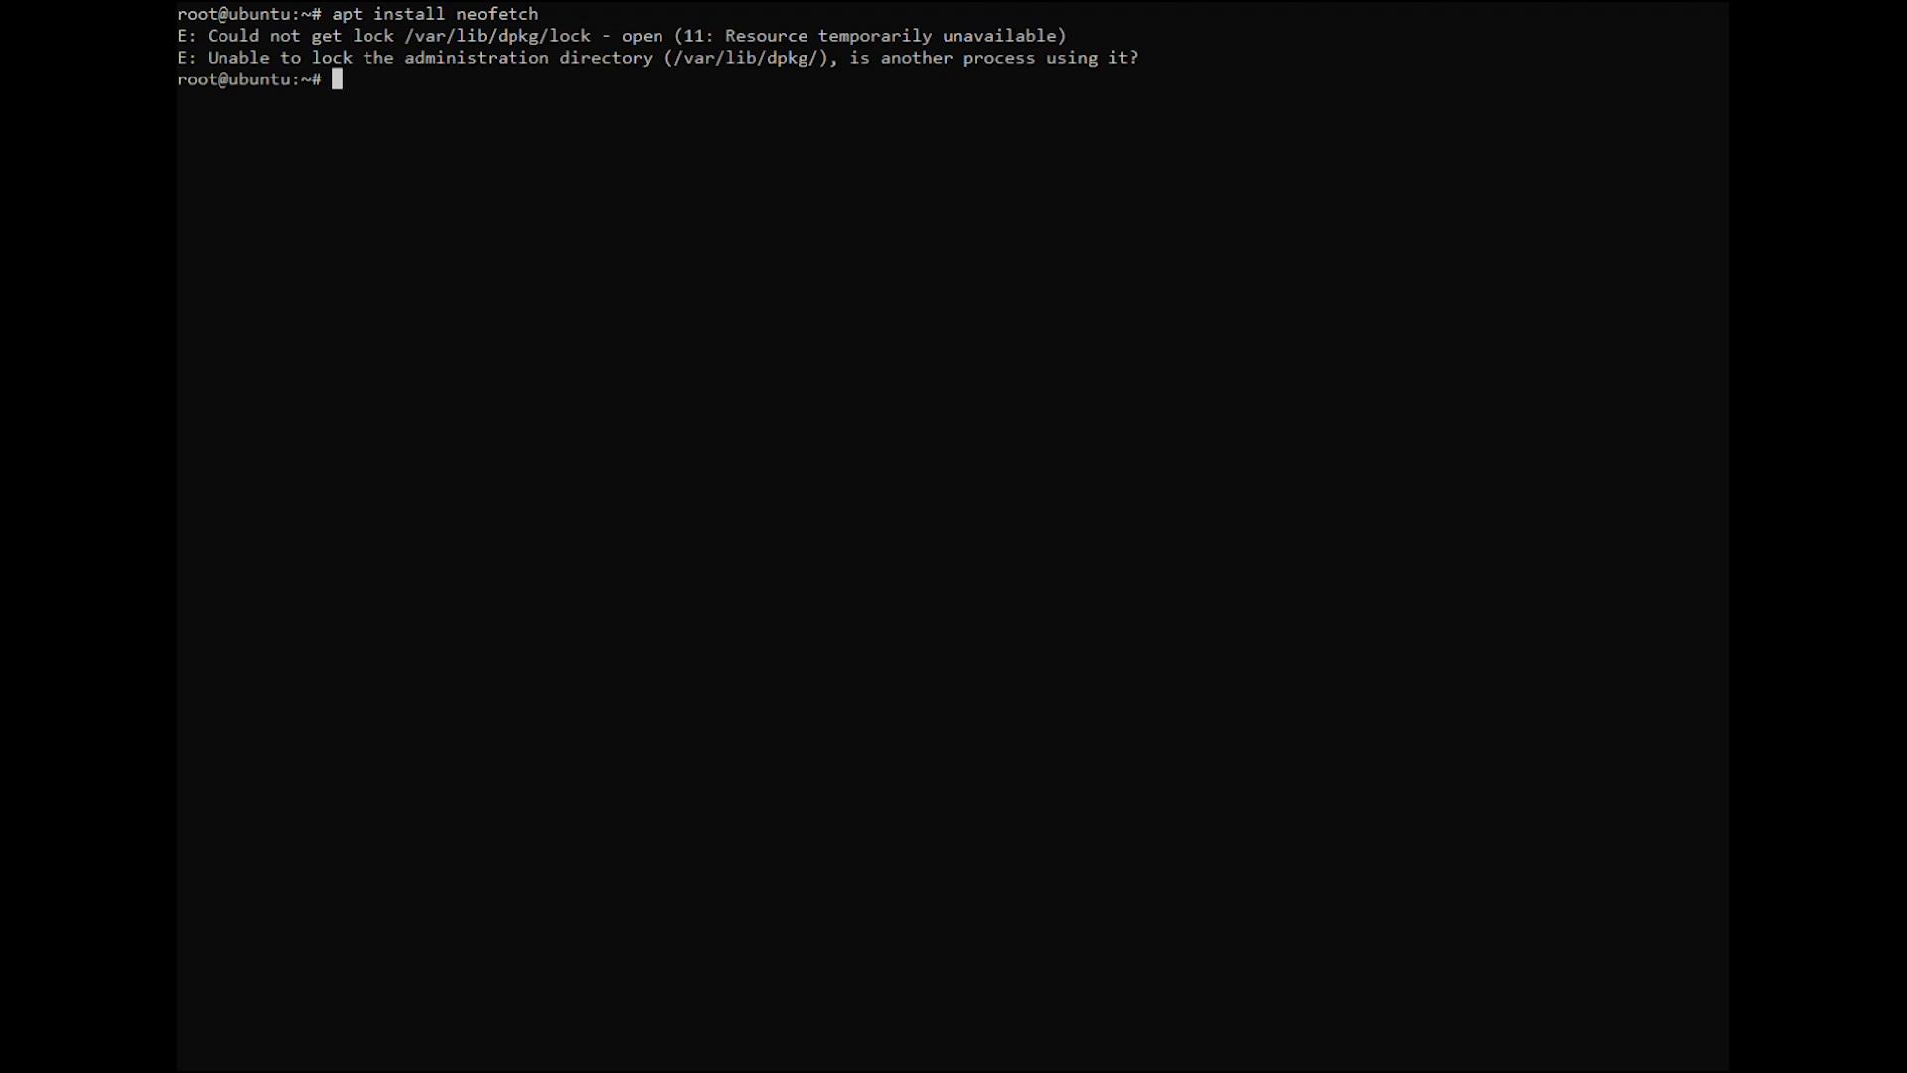
- List running apt processes with ps -A | grep apt, revealing two apt.systemd.daily processes
type("ps -A | grep apt")
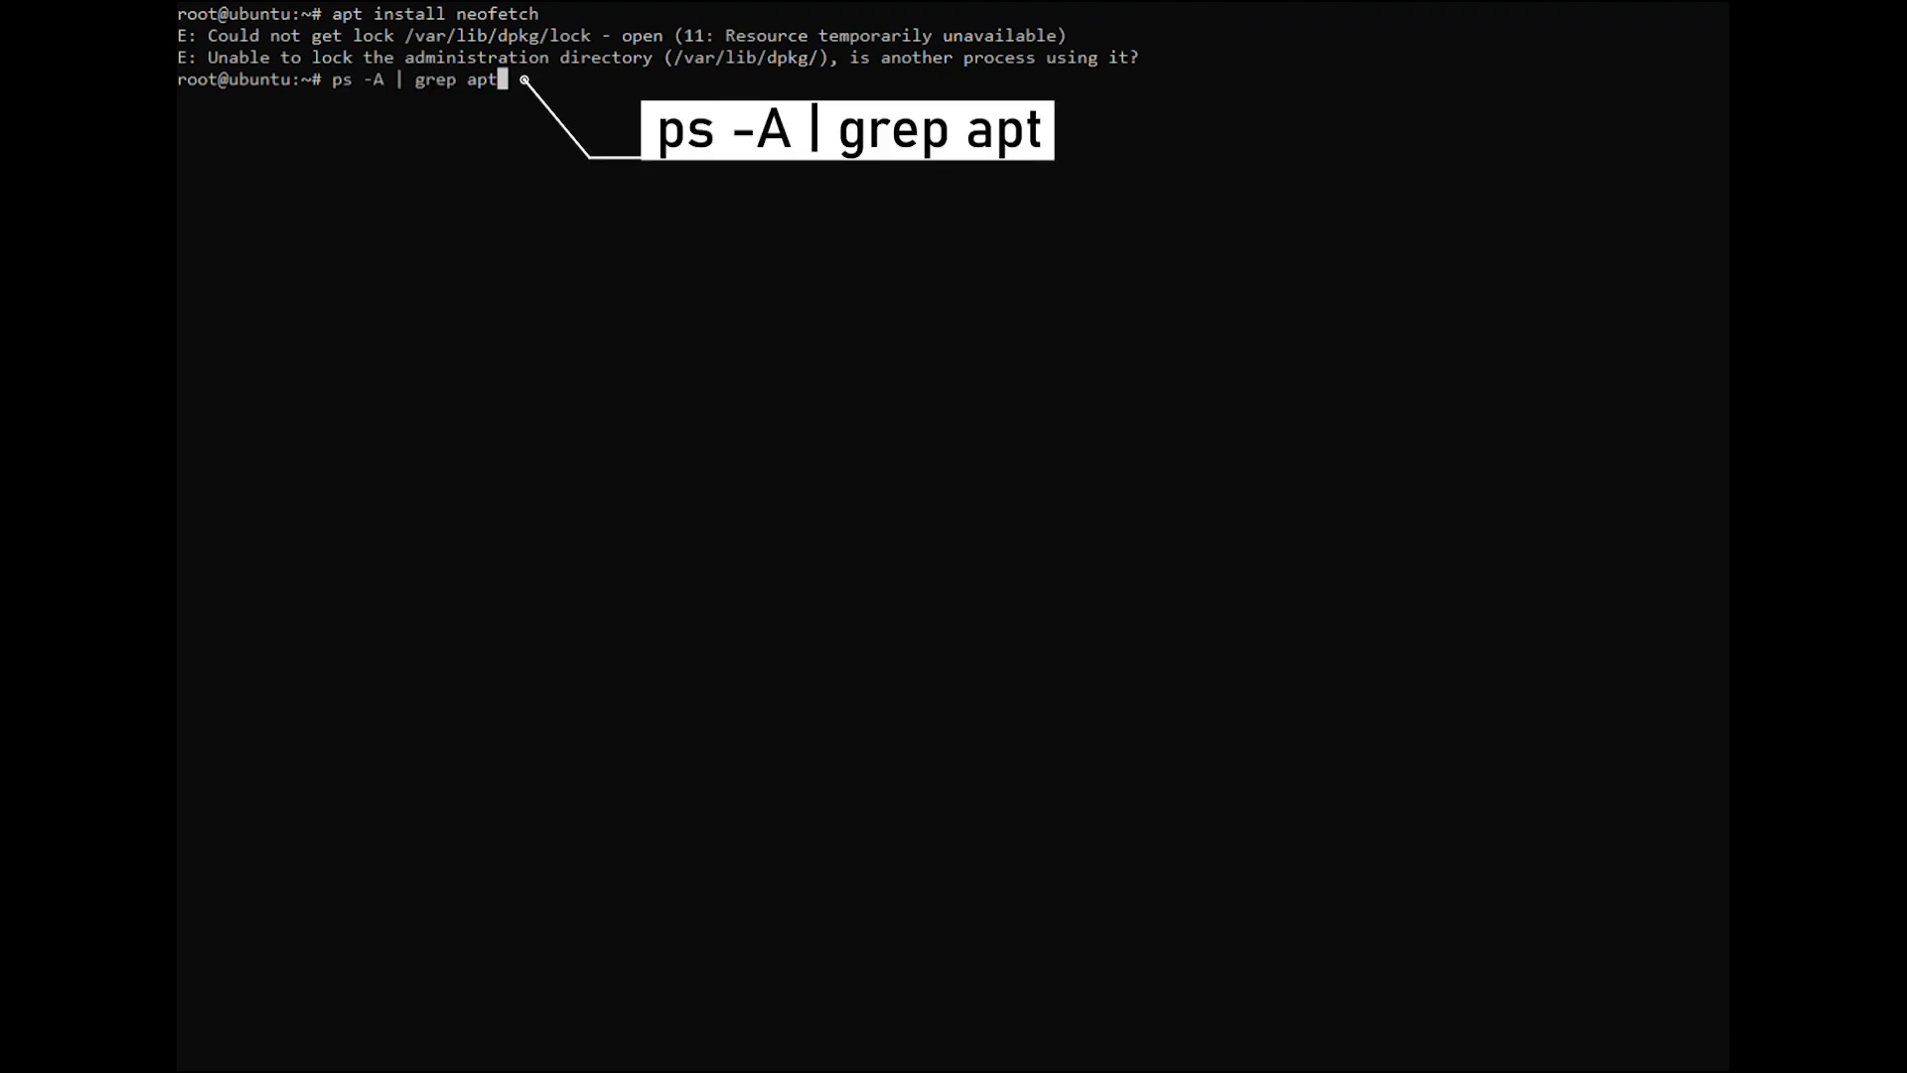
key("Return")
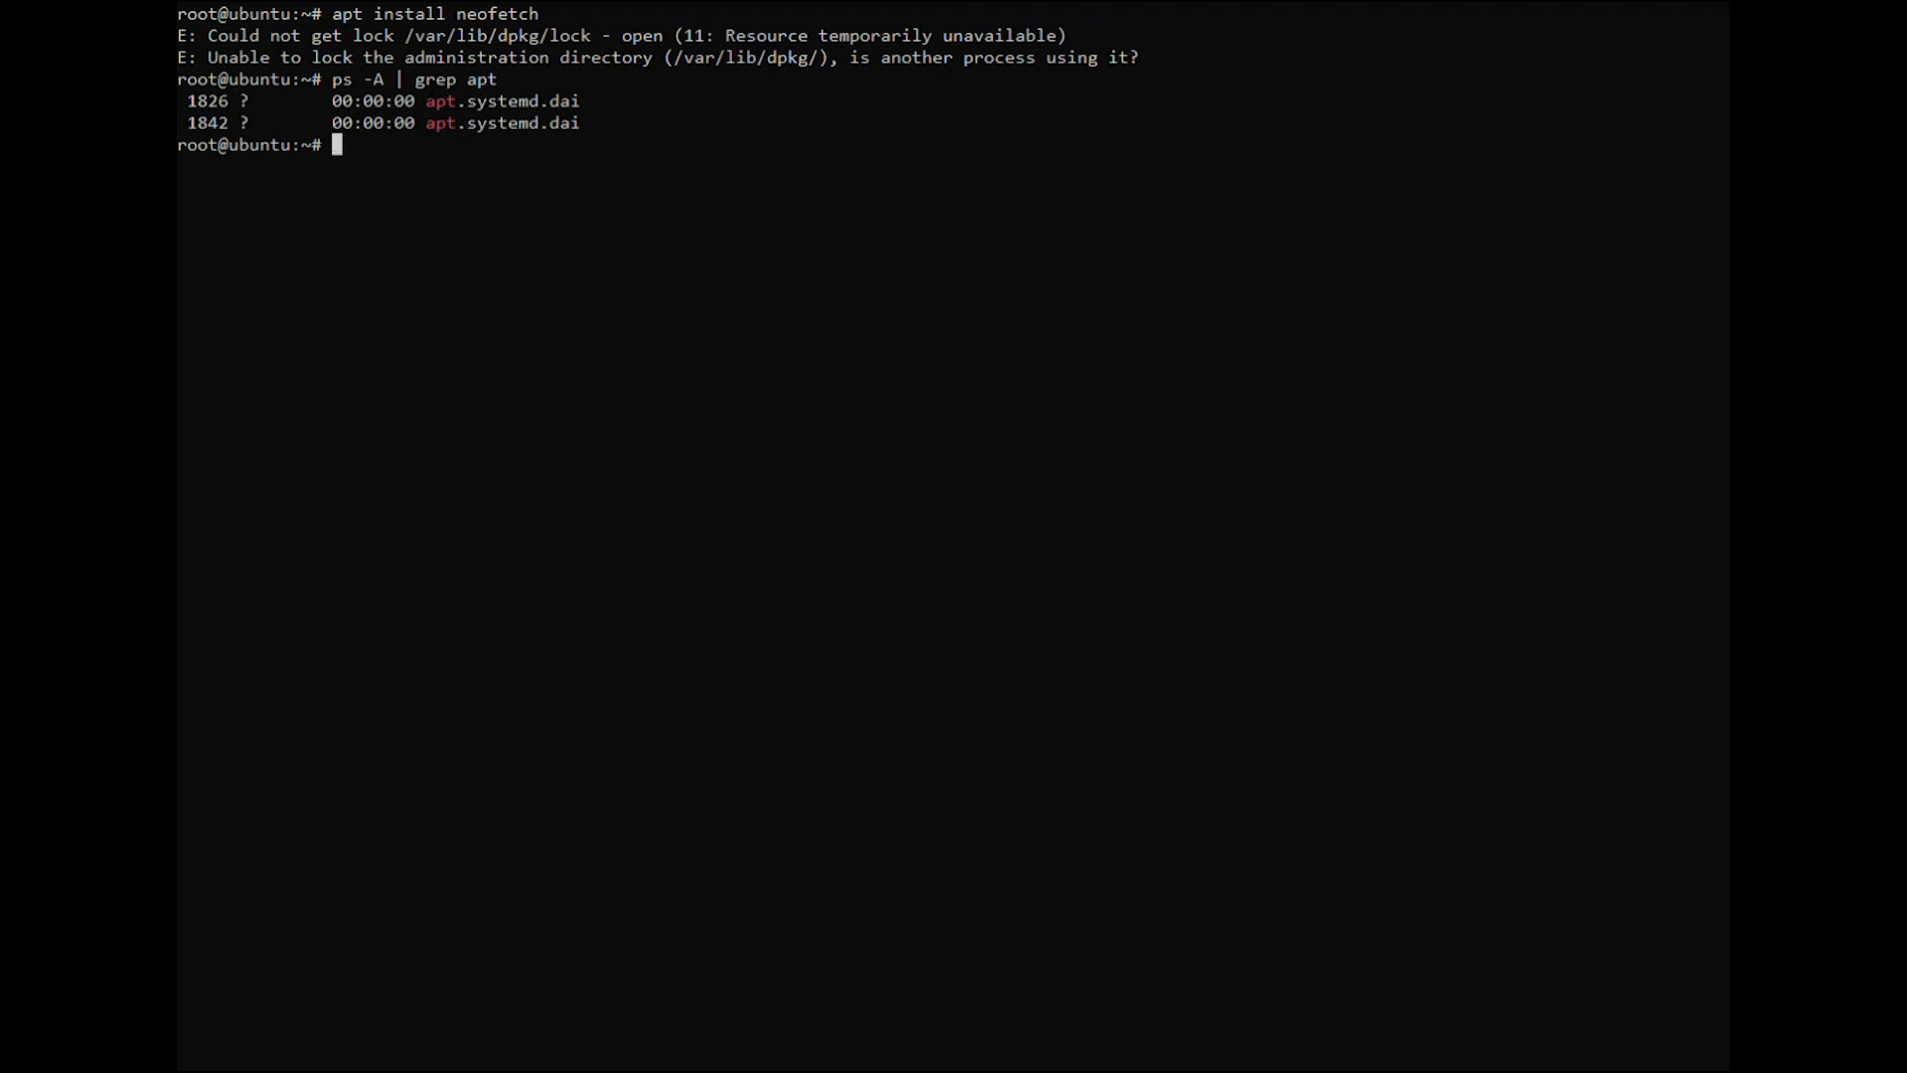
- Kill processes 1826 and 1842, verify no apt processes remain, and retry apt install neofetch
type("kill 1842")
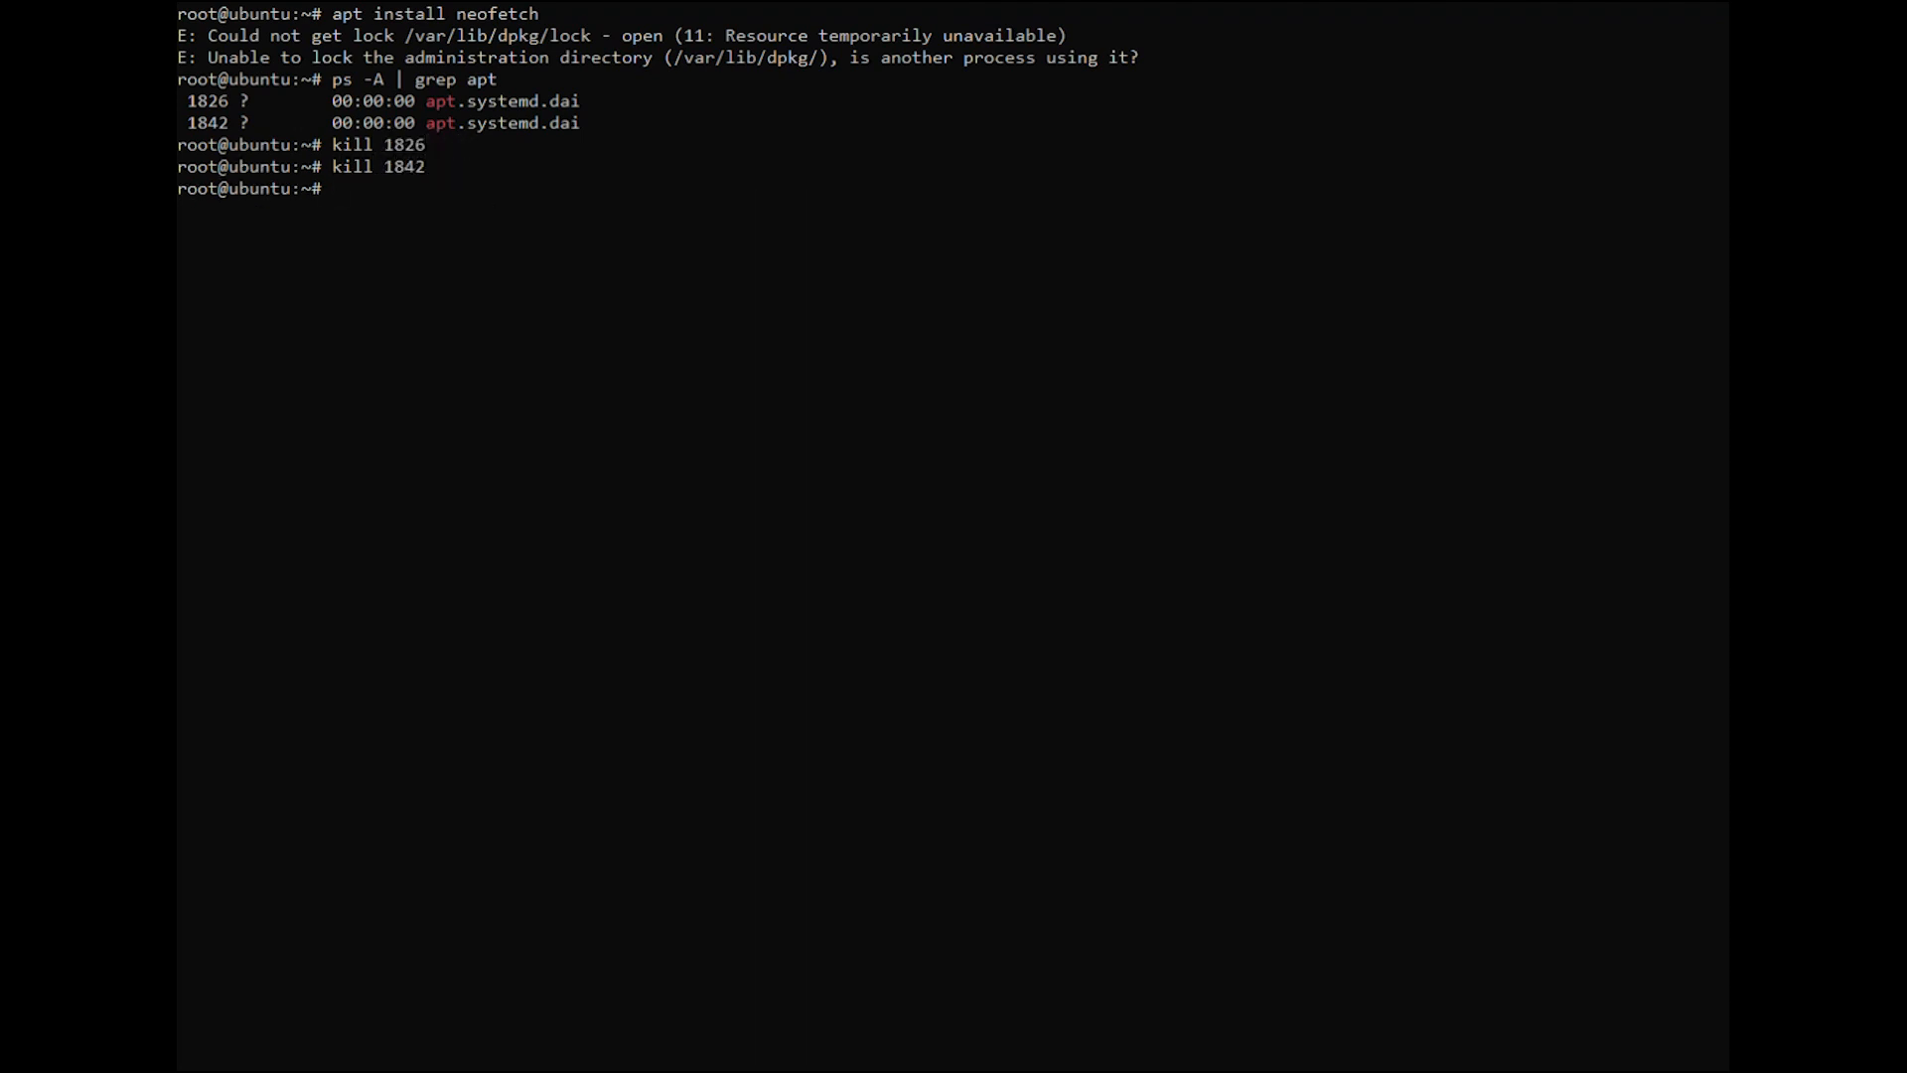
type("ps -A | grep apt")
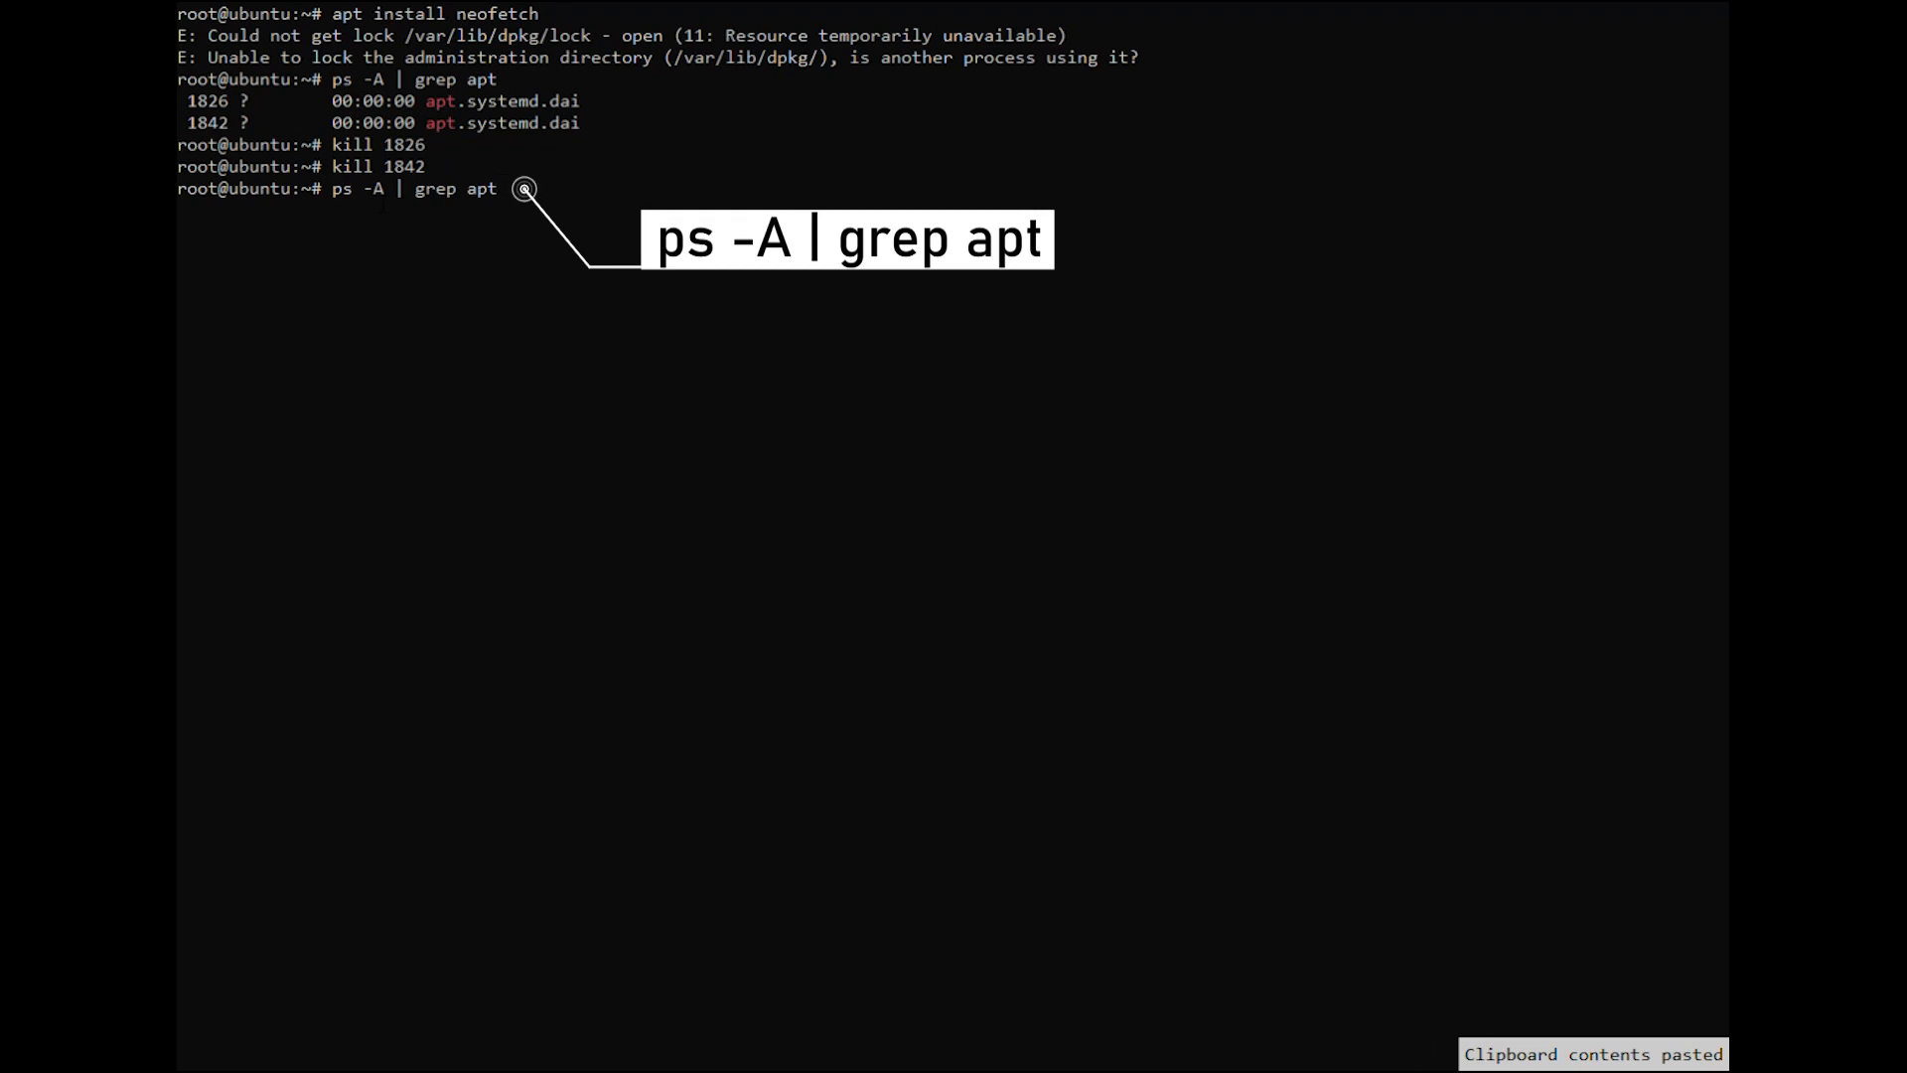
key("Return")
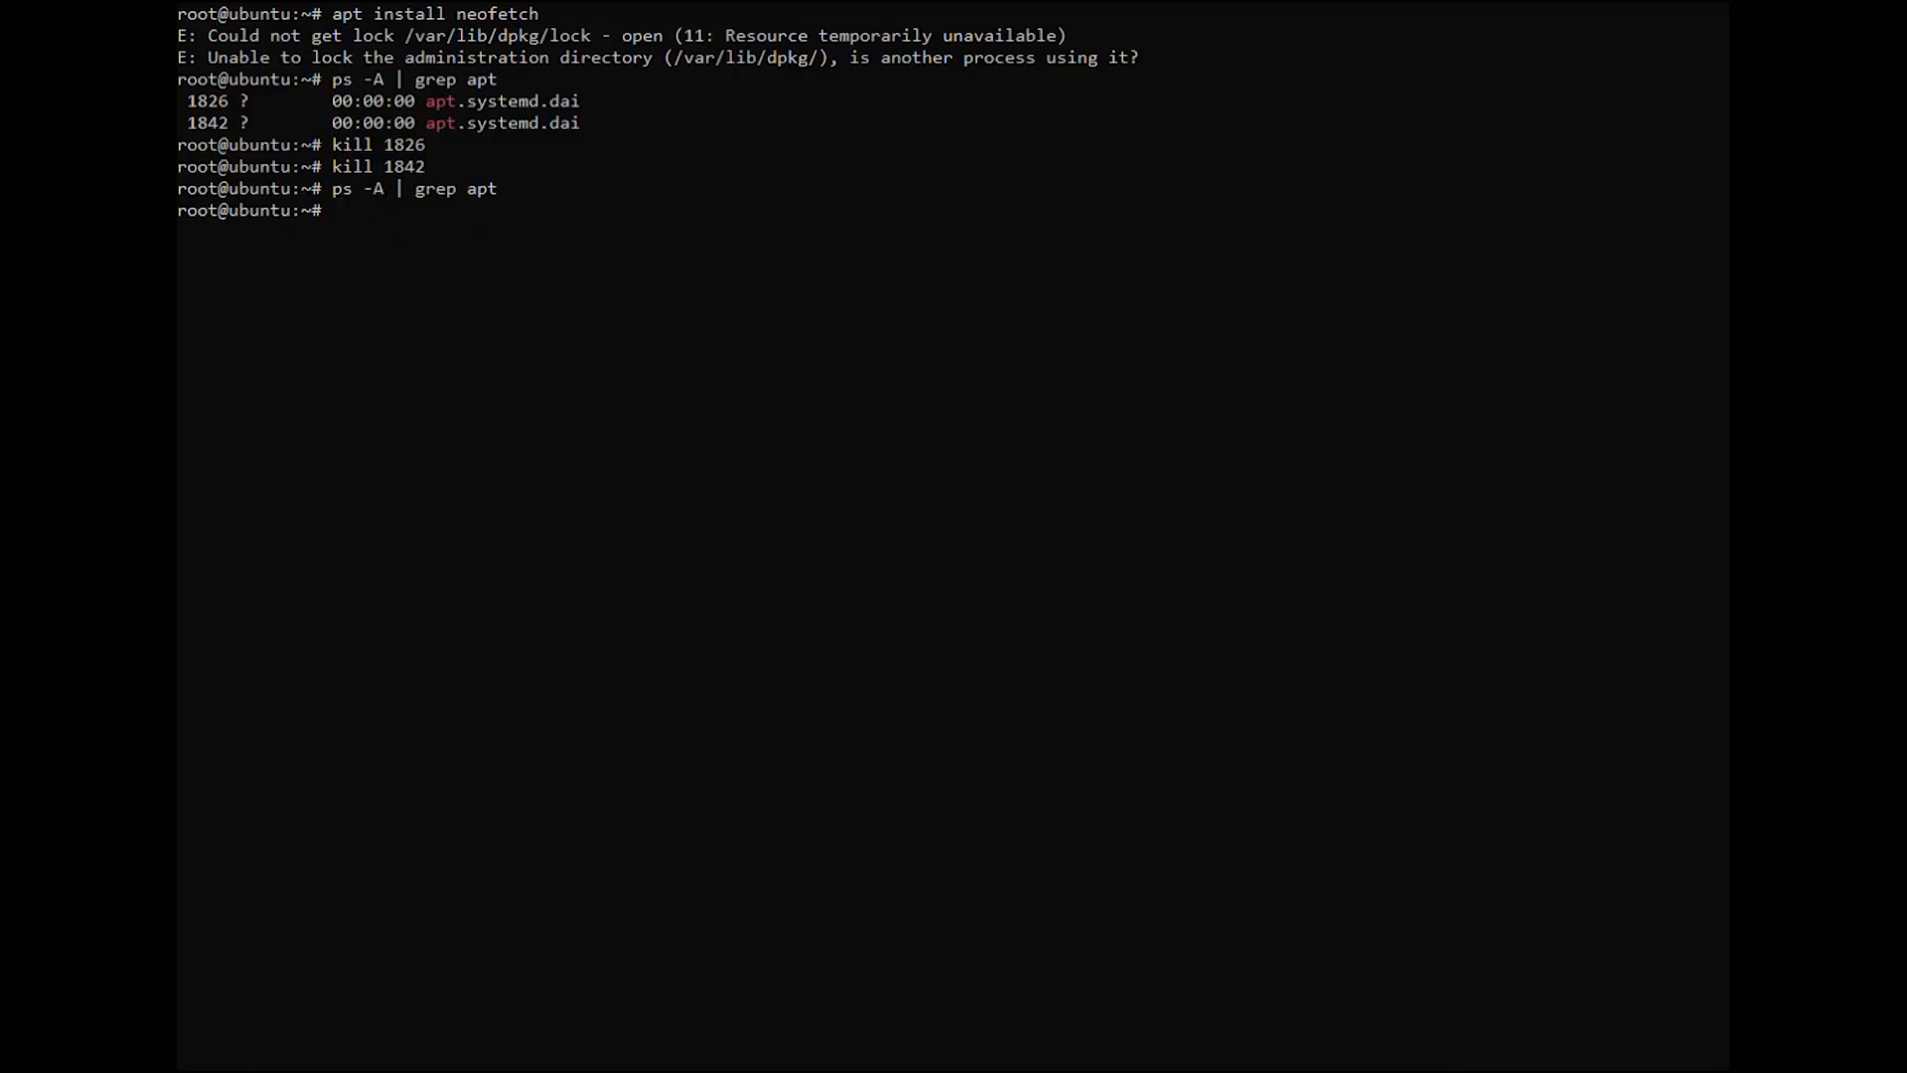
key("Return")
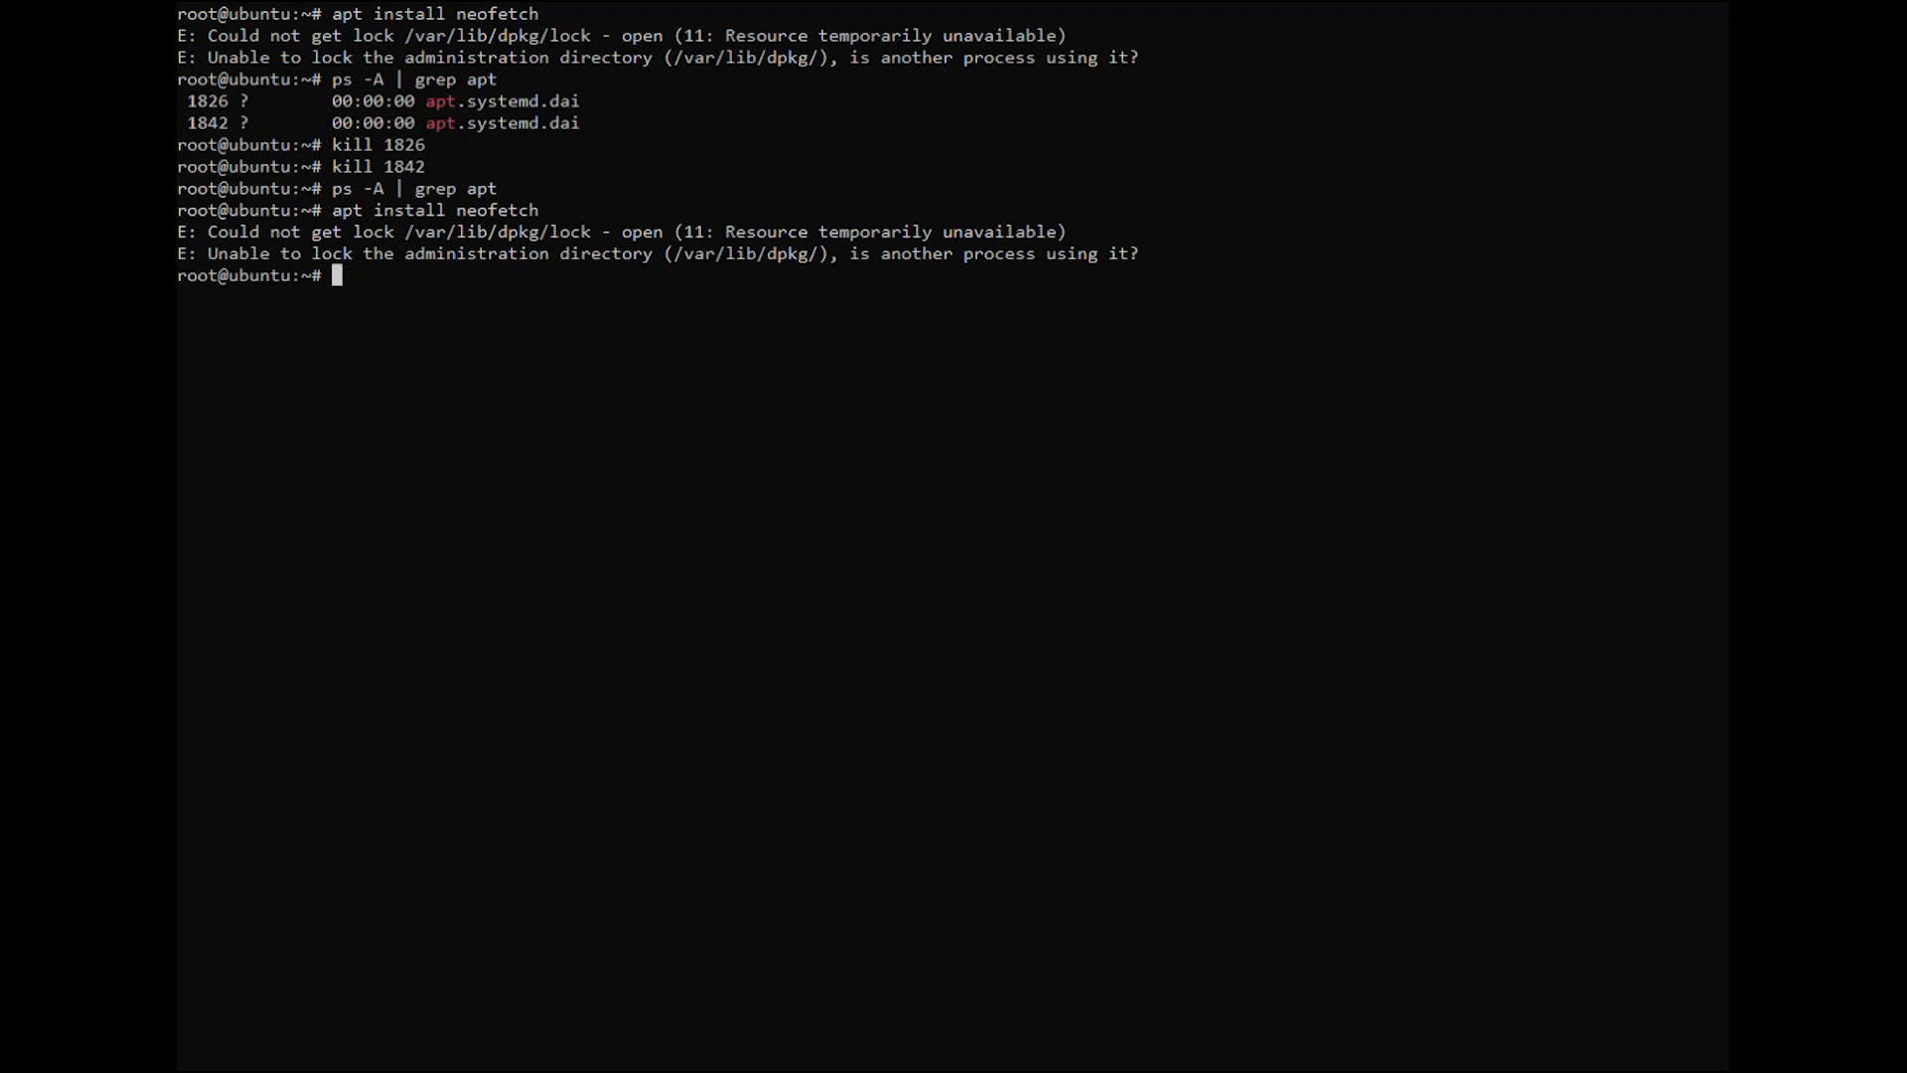
- Remove /var/lib/dpkg/lock and run dpkg --configure -a to finish pending packages
type("rm /var/lib/dpkg/lock")
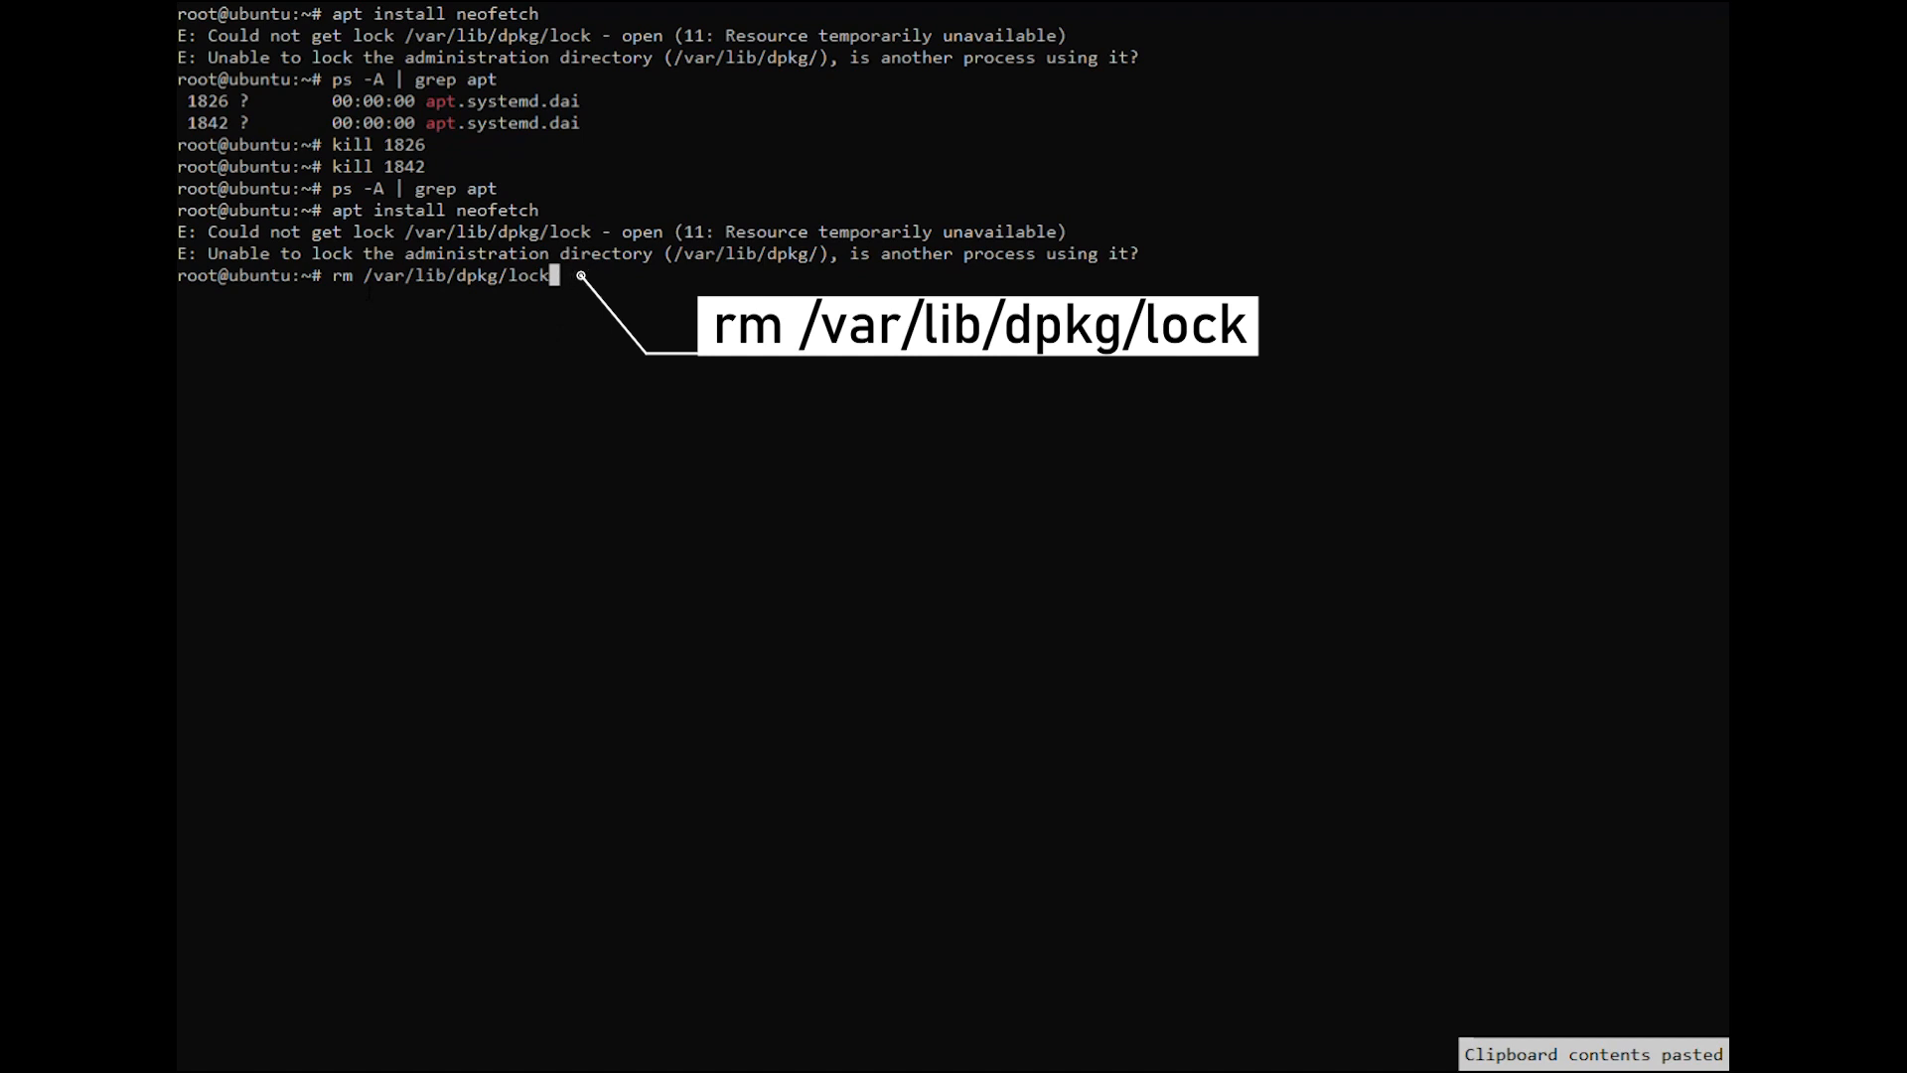
key("Return")
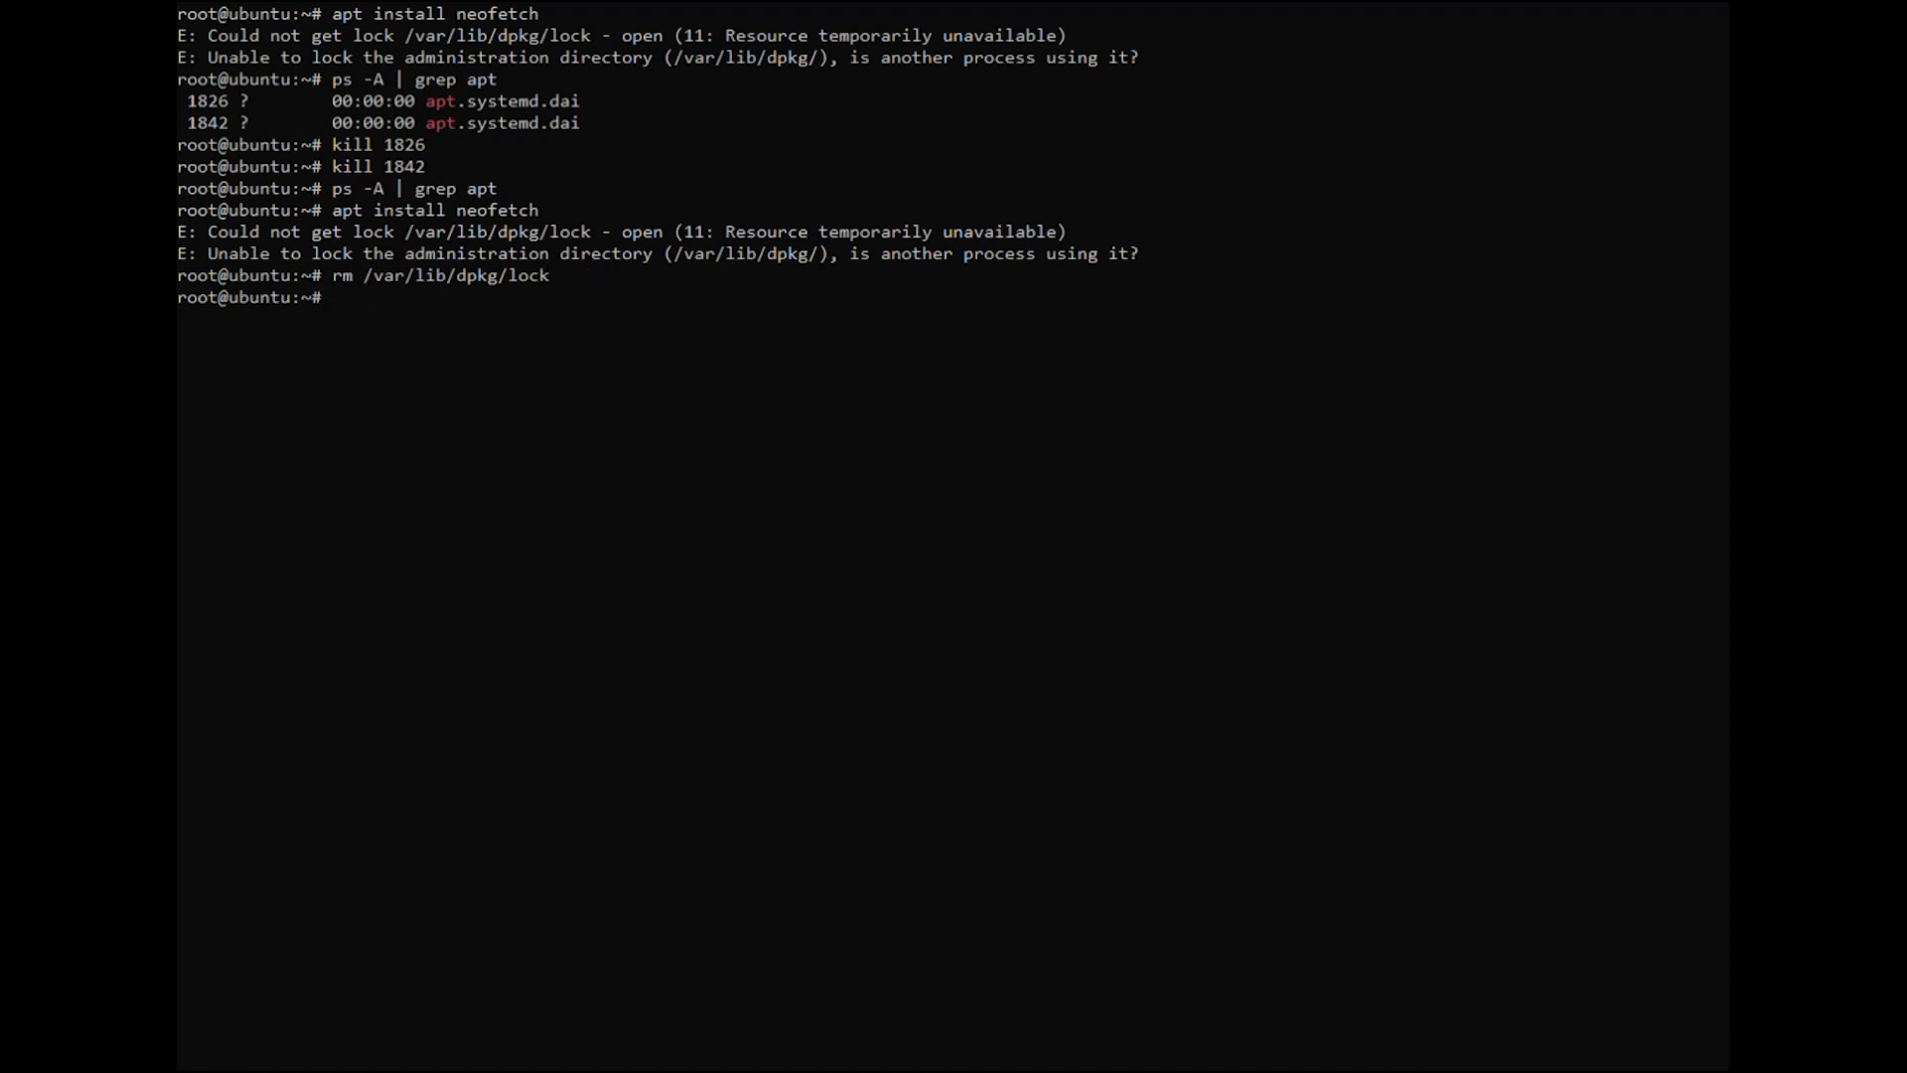
type("dpkg --configure -a")
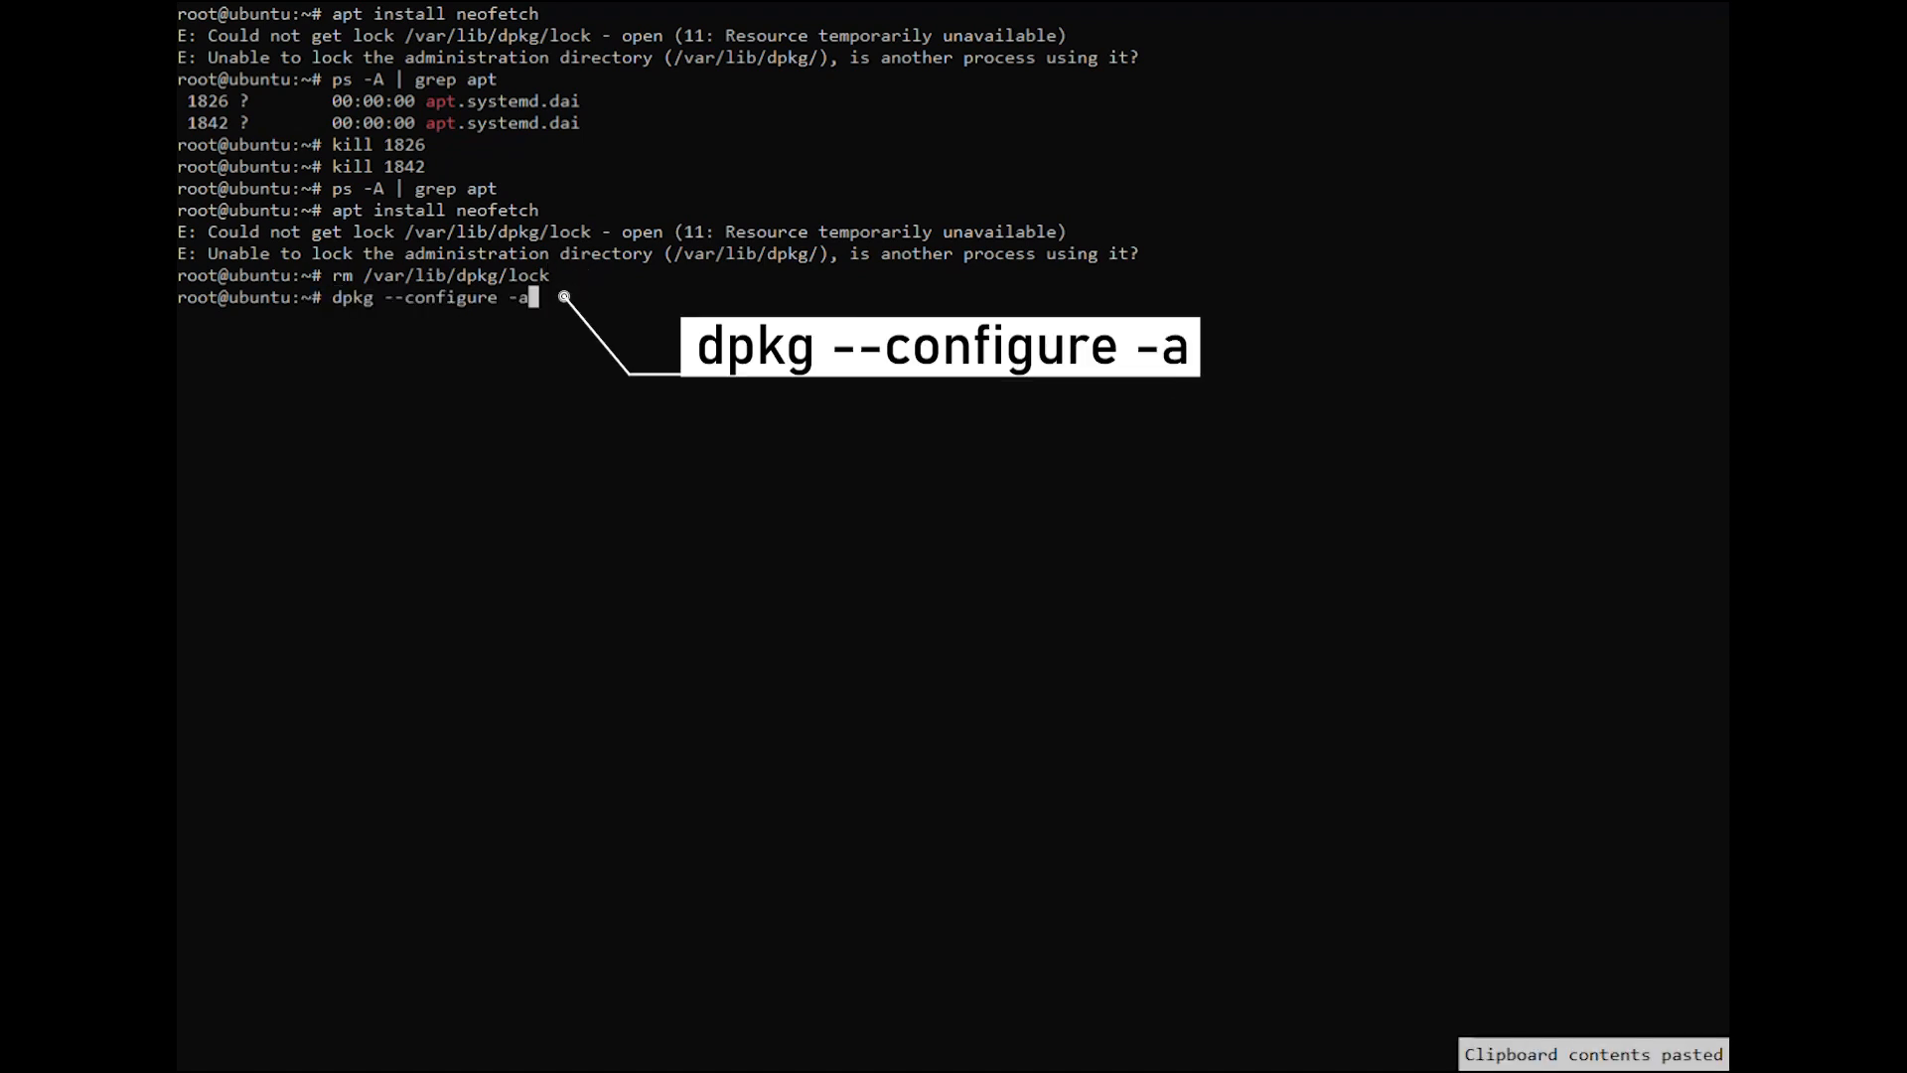
key("Return")
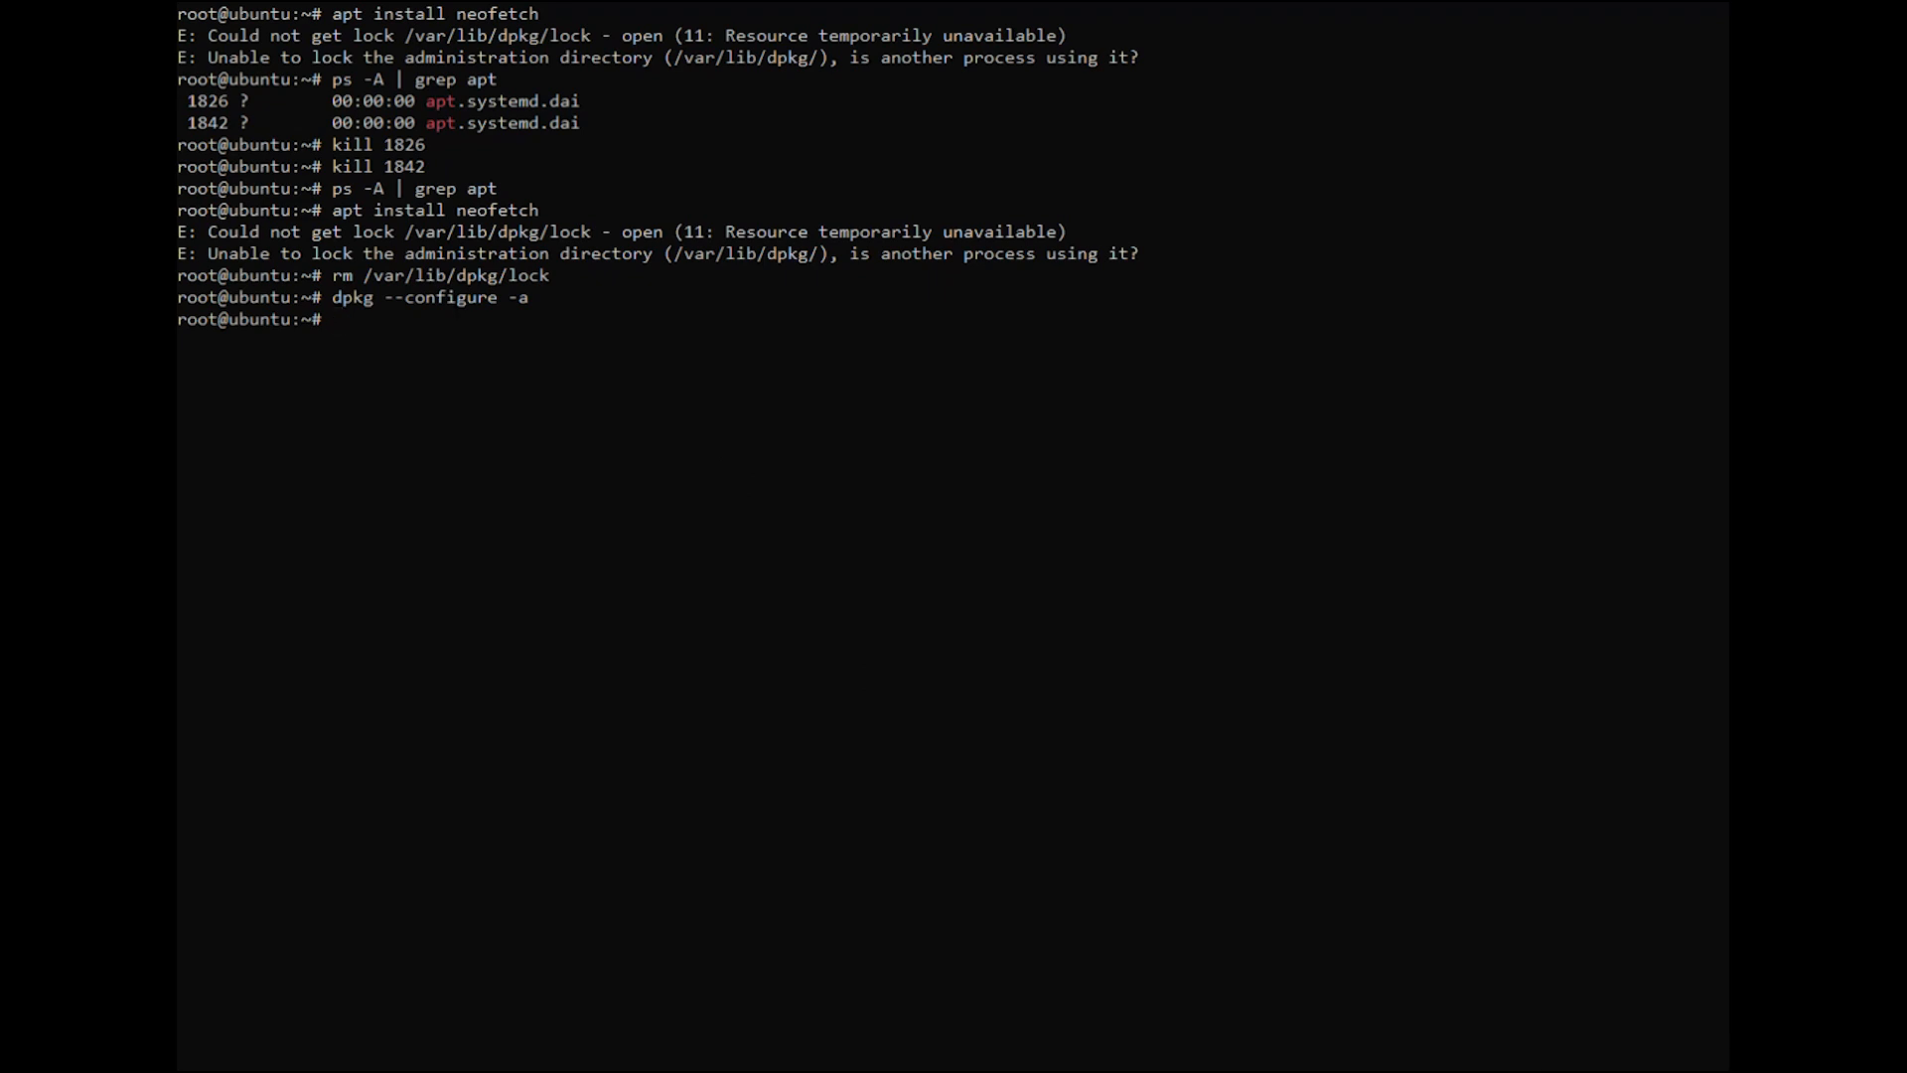
- Remove the /var/lib/apt/lists/lock file
type("rm /var/lib/apt/lists/lock")
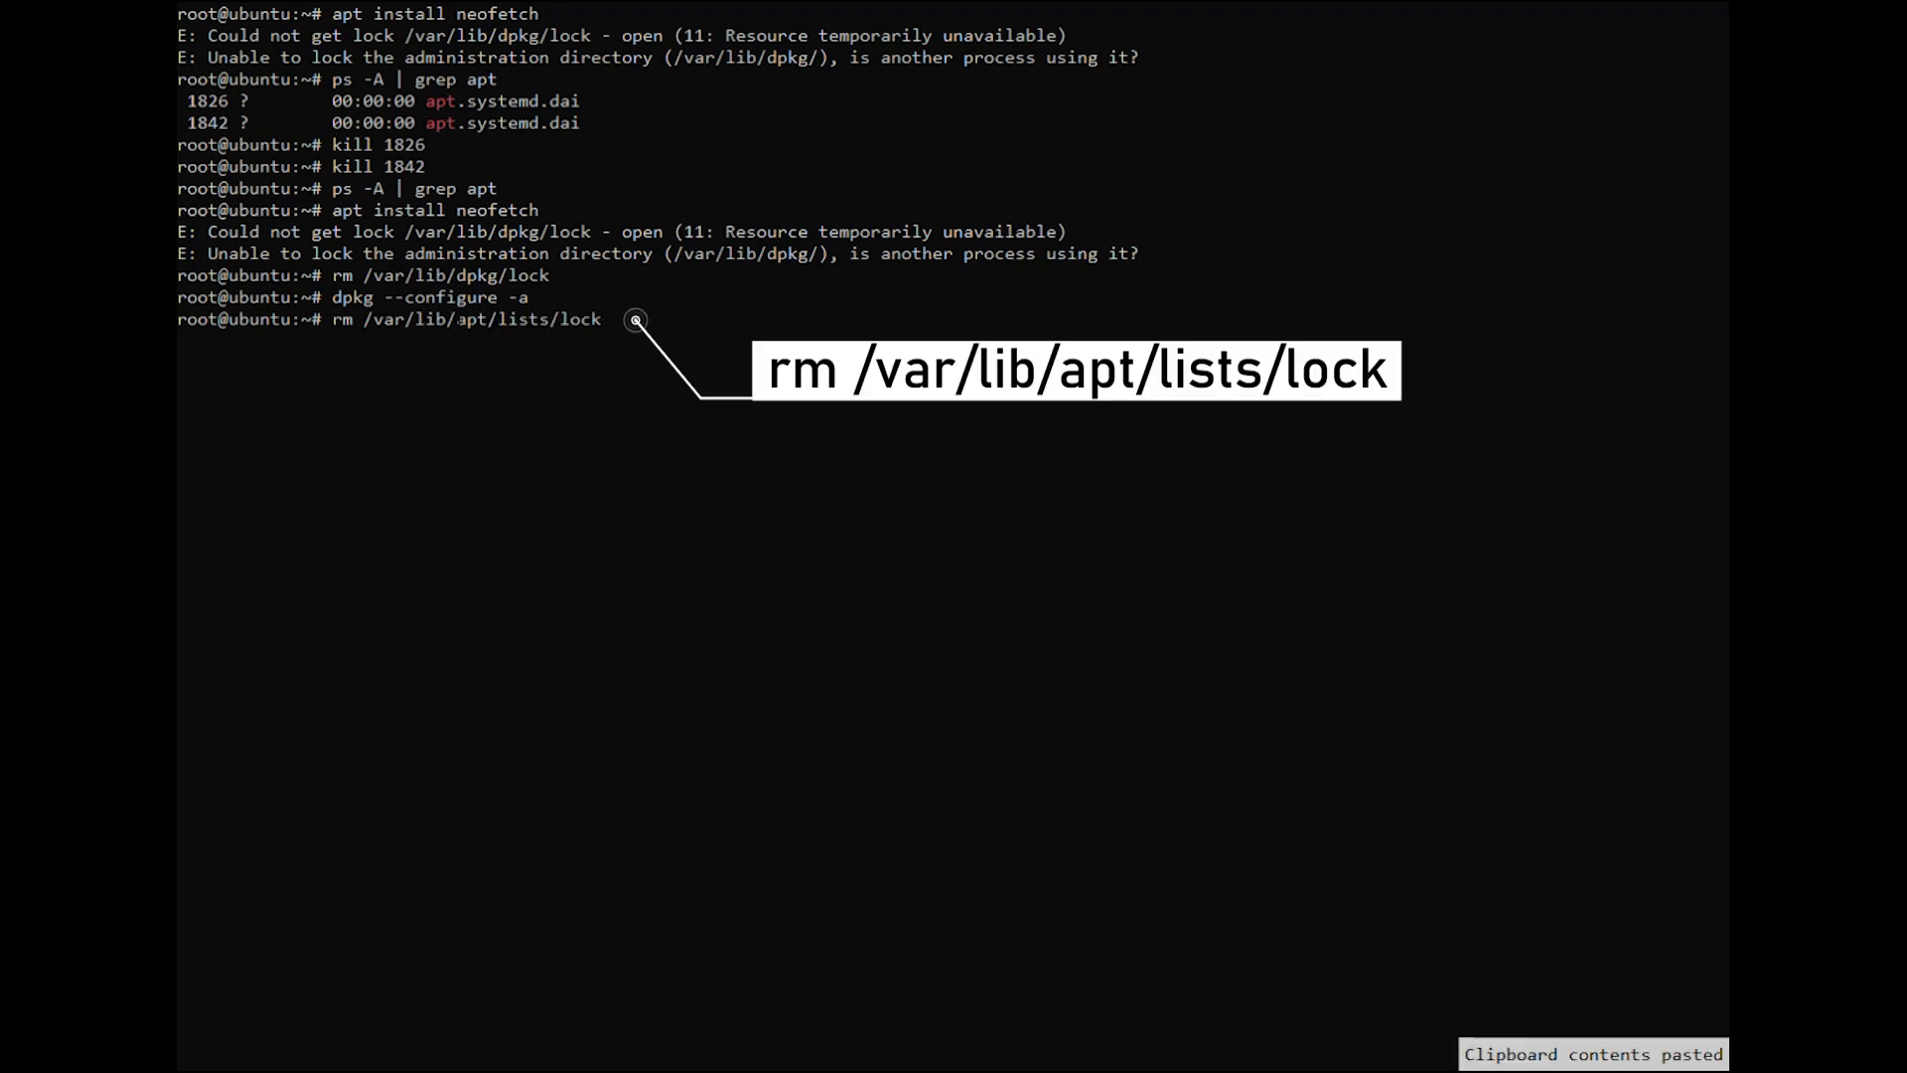
key("Return")
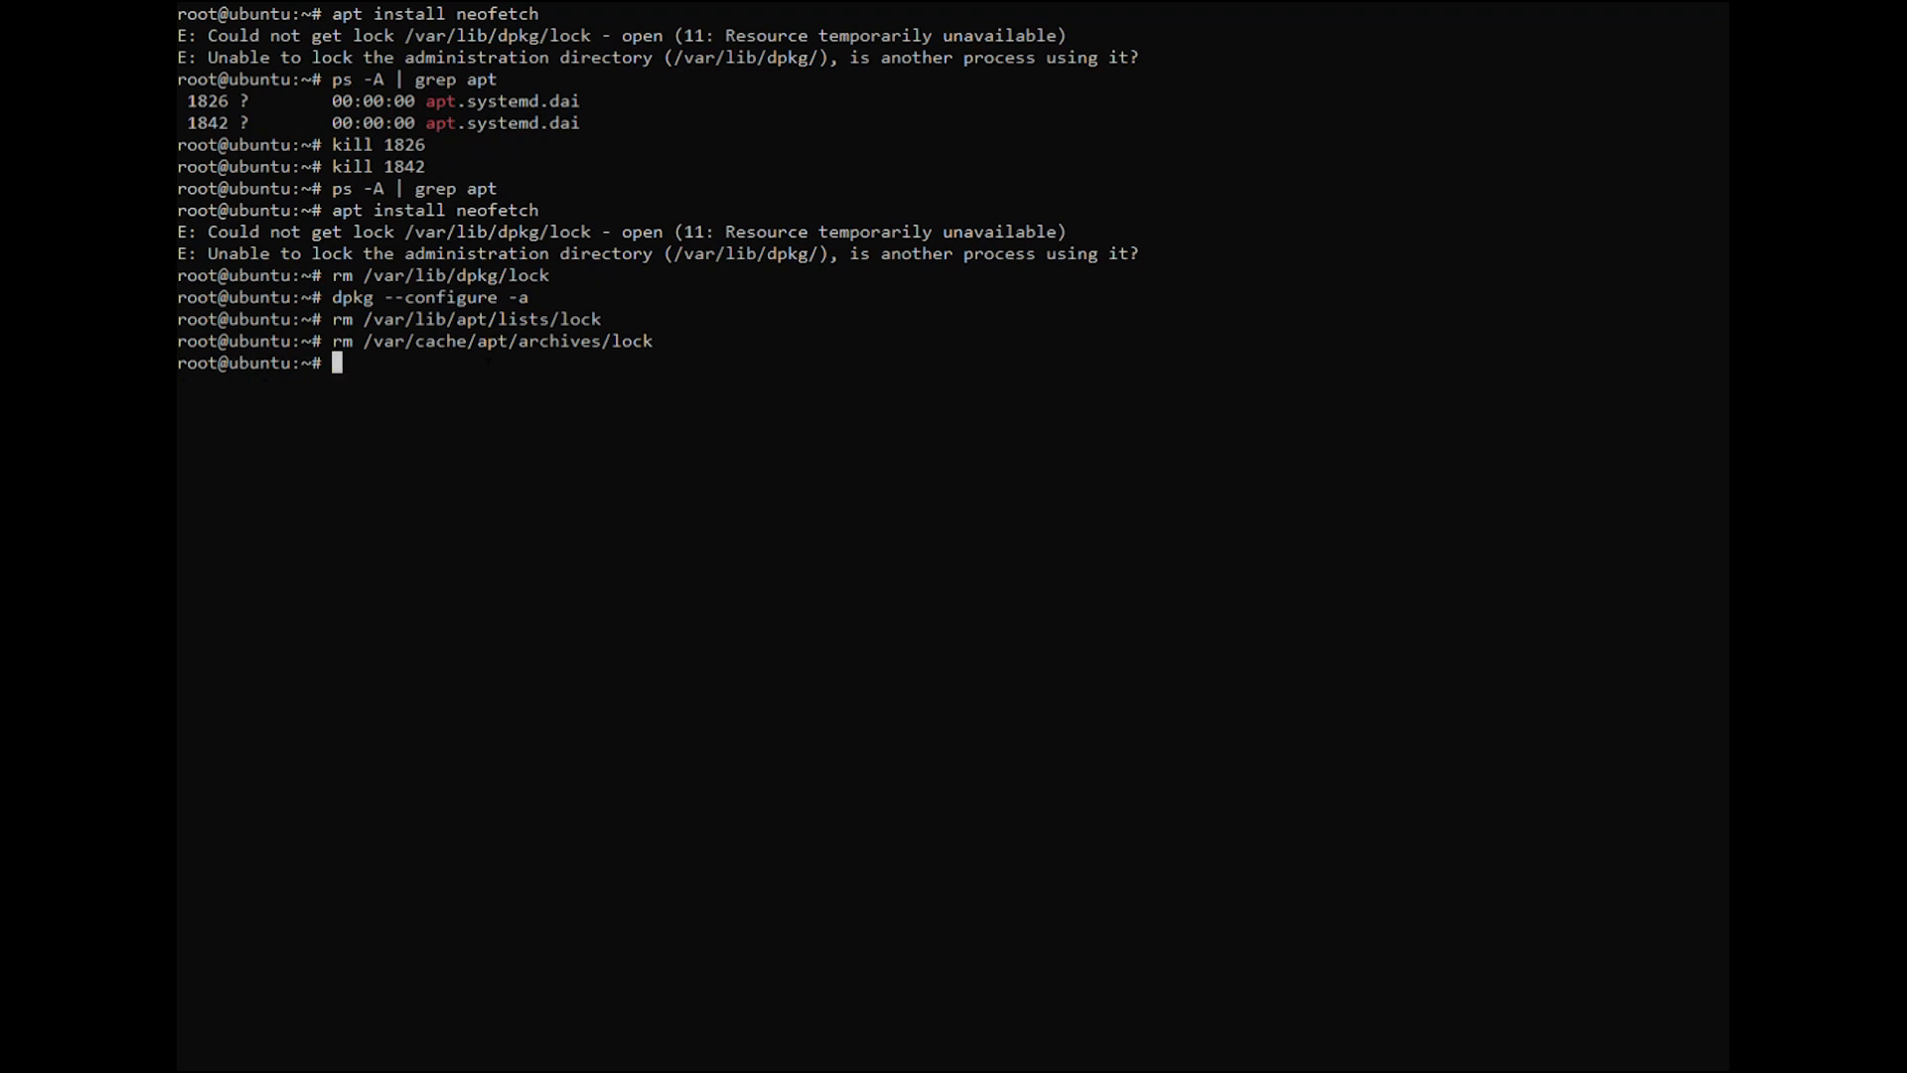
- Run apt update then apt upgrade for the 319 upgradable packages
type("apt update")
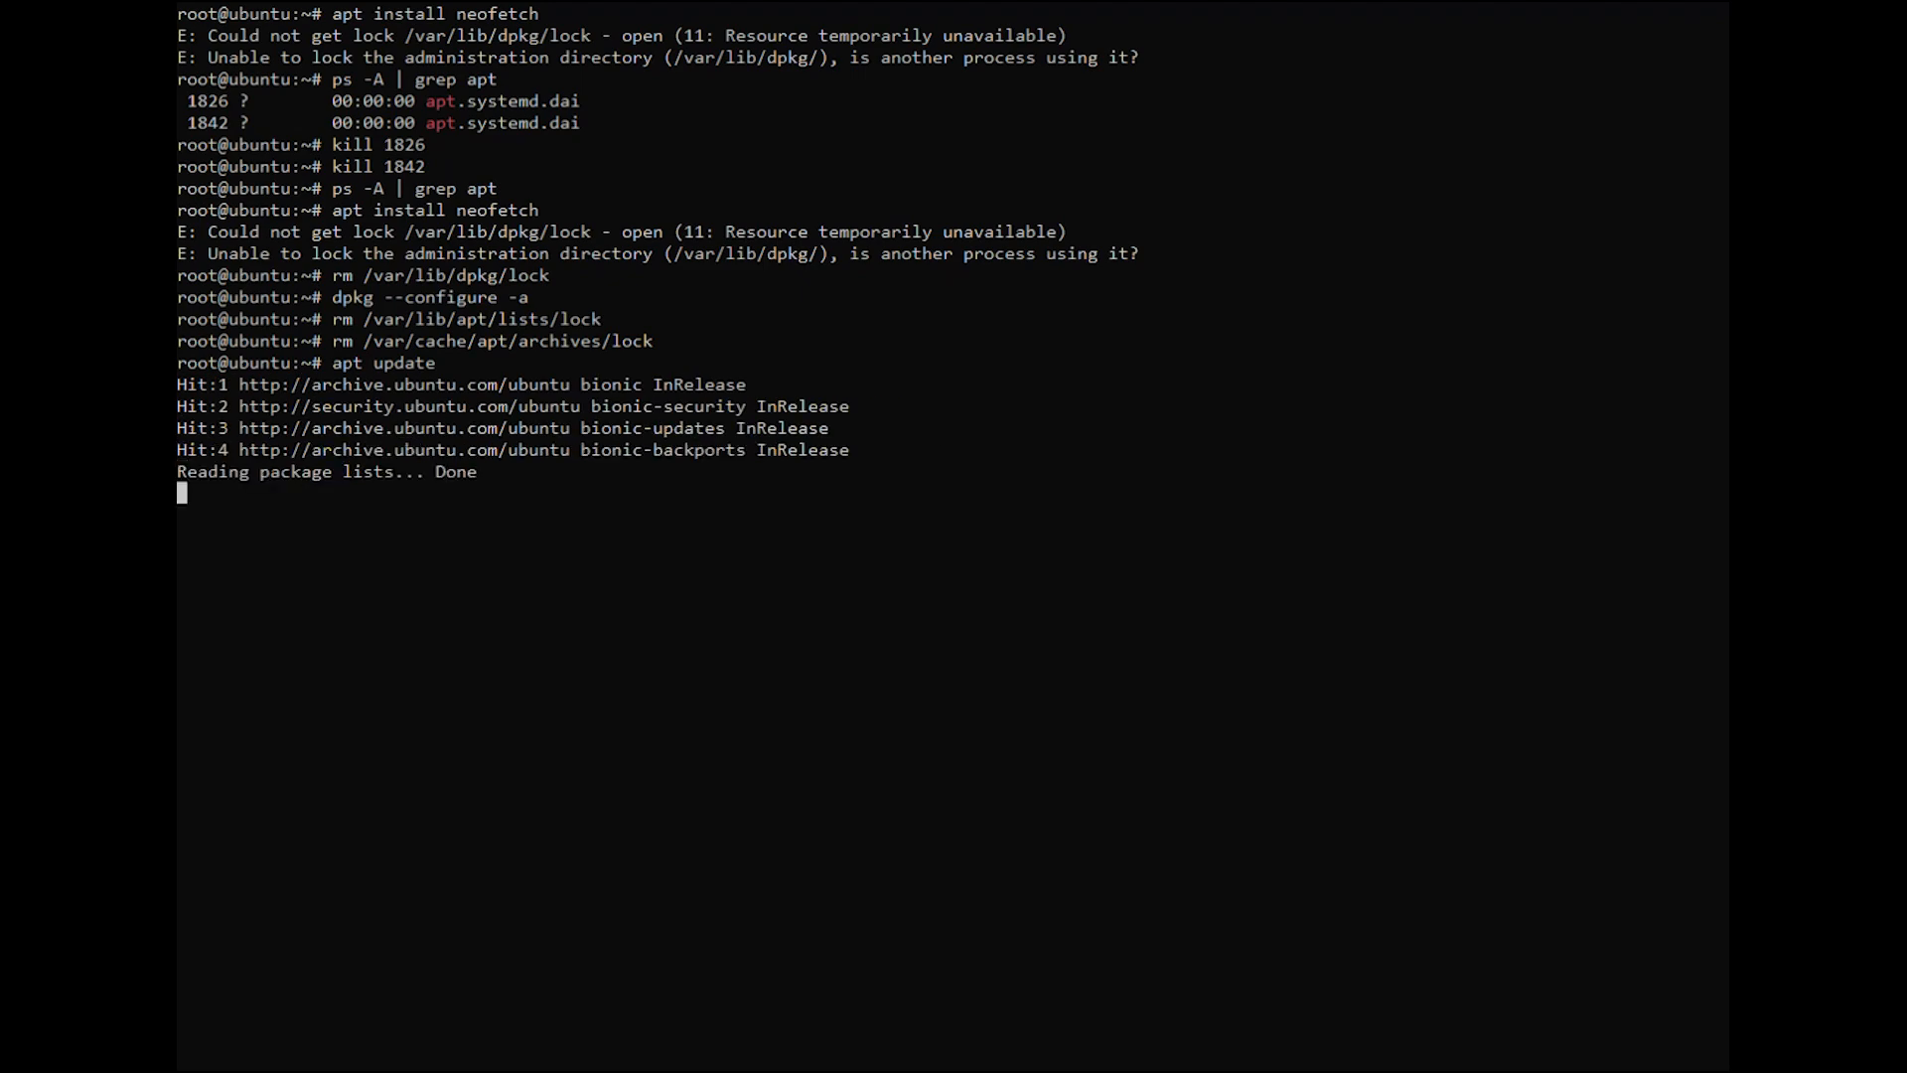
type("apt upgrade")
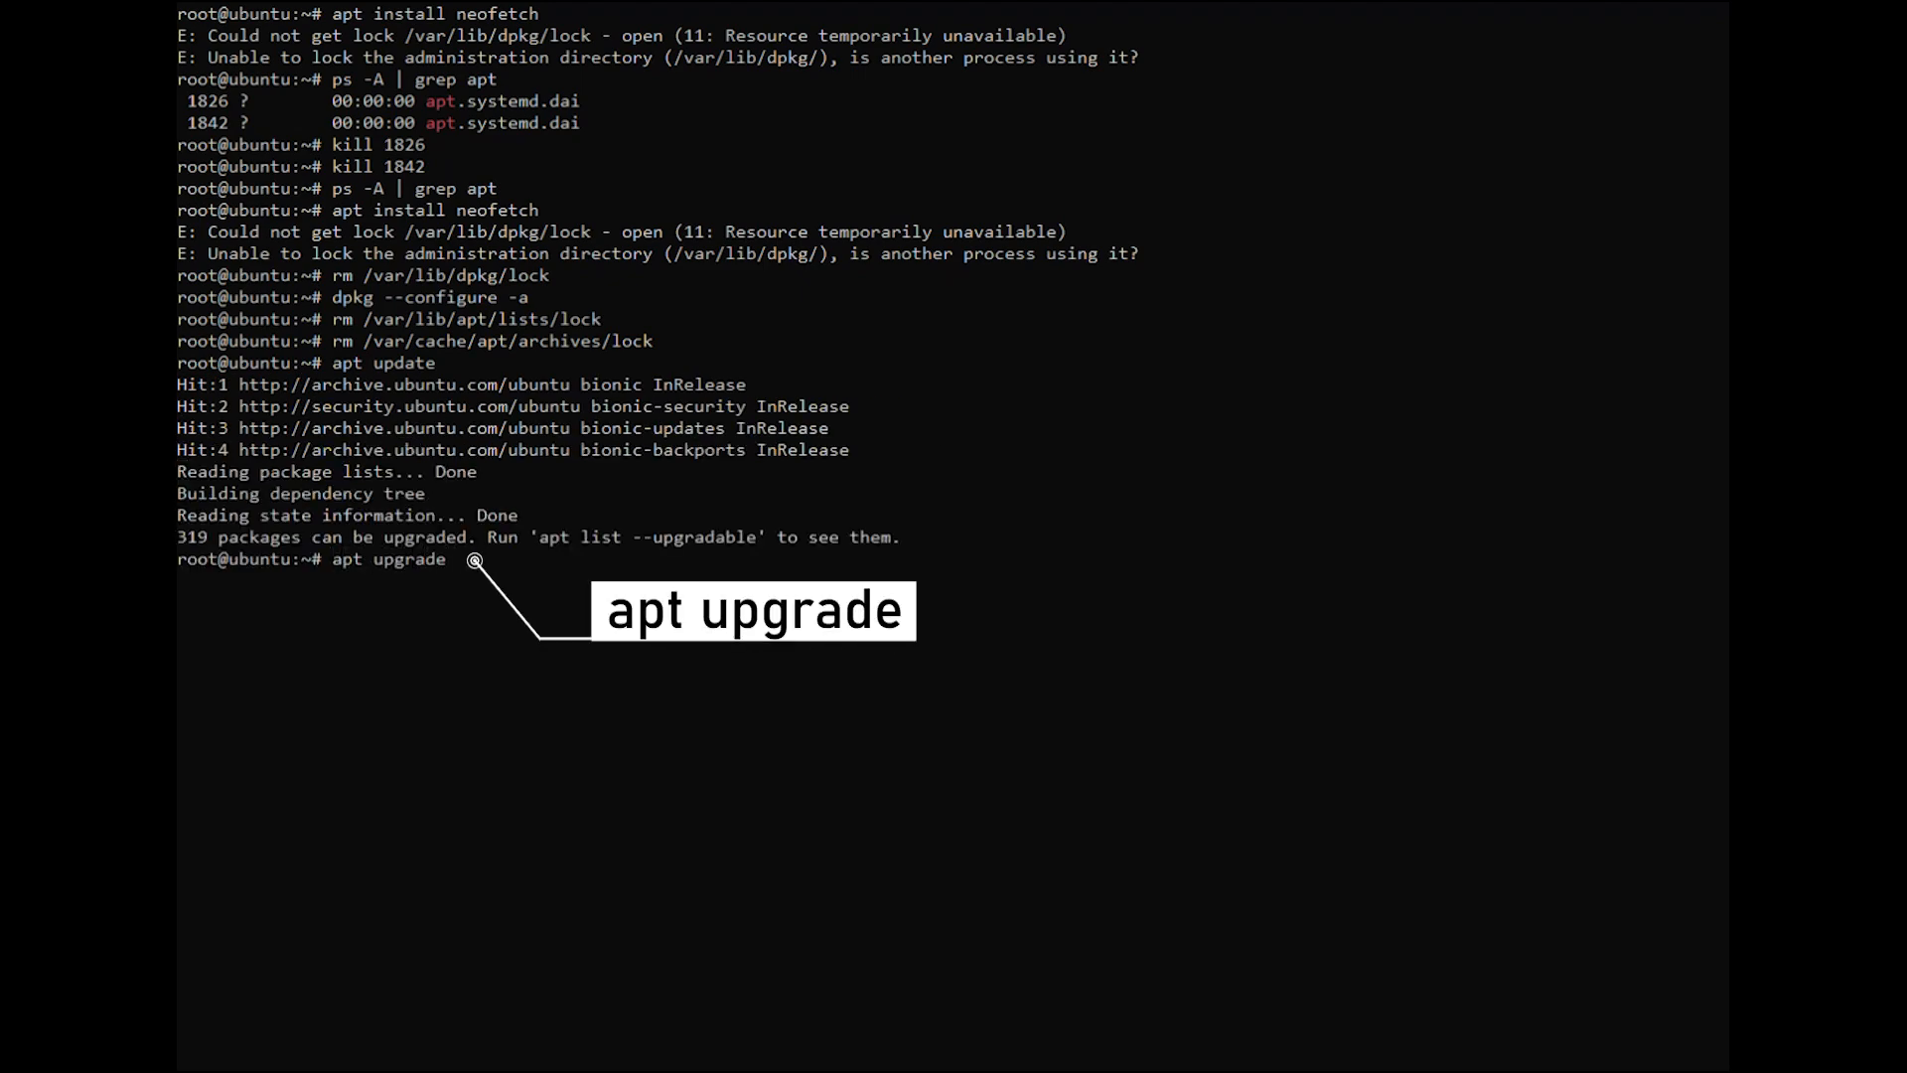
key("Return")
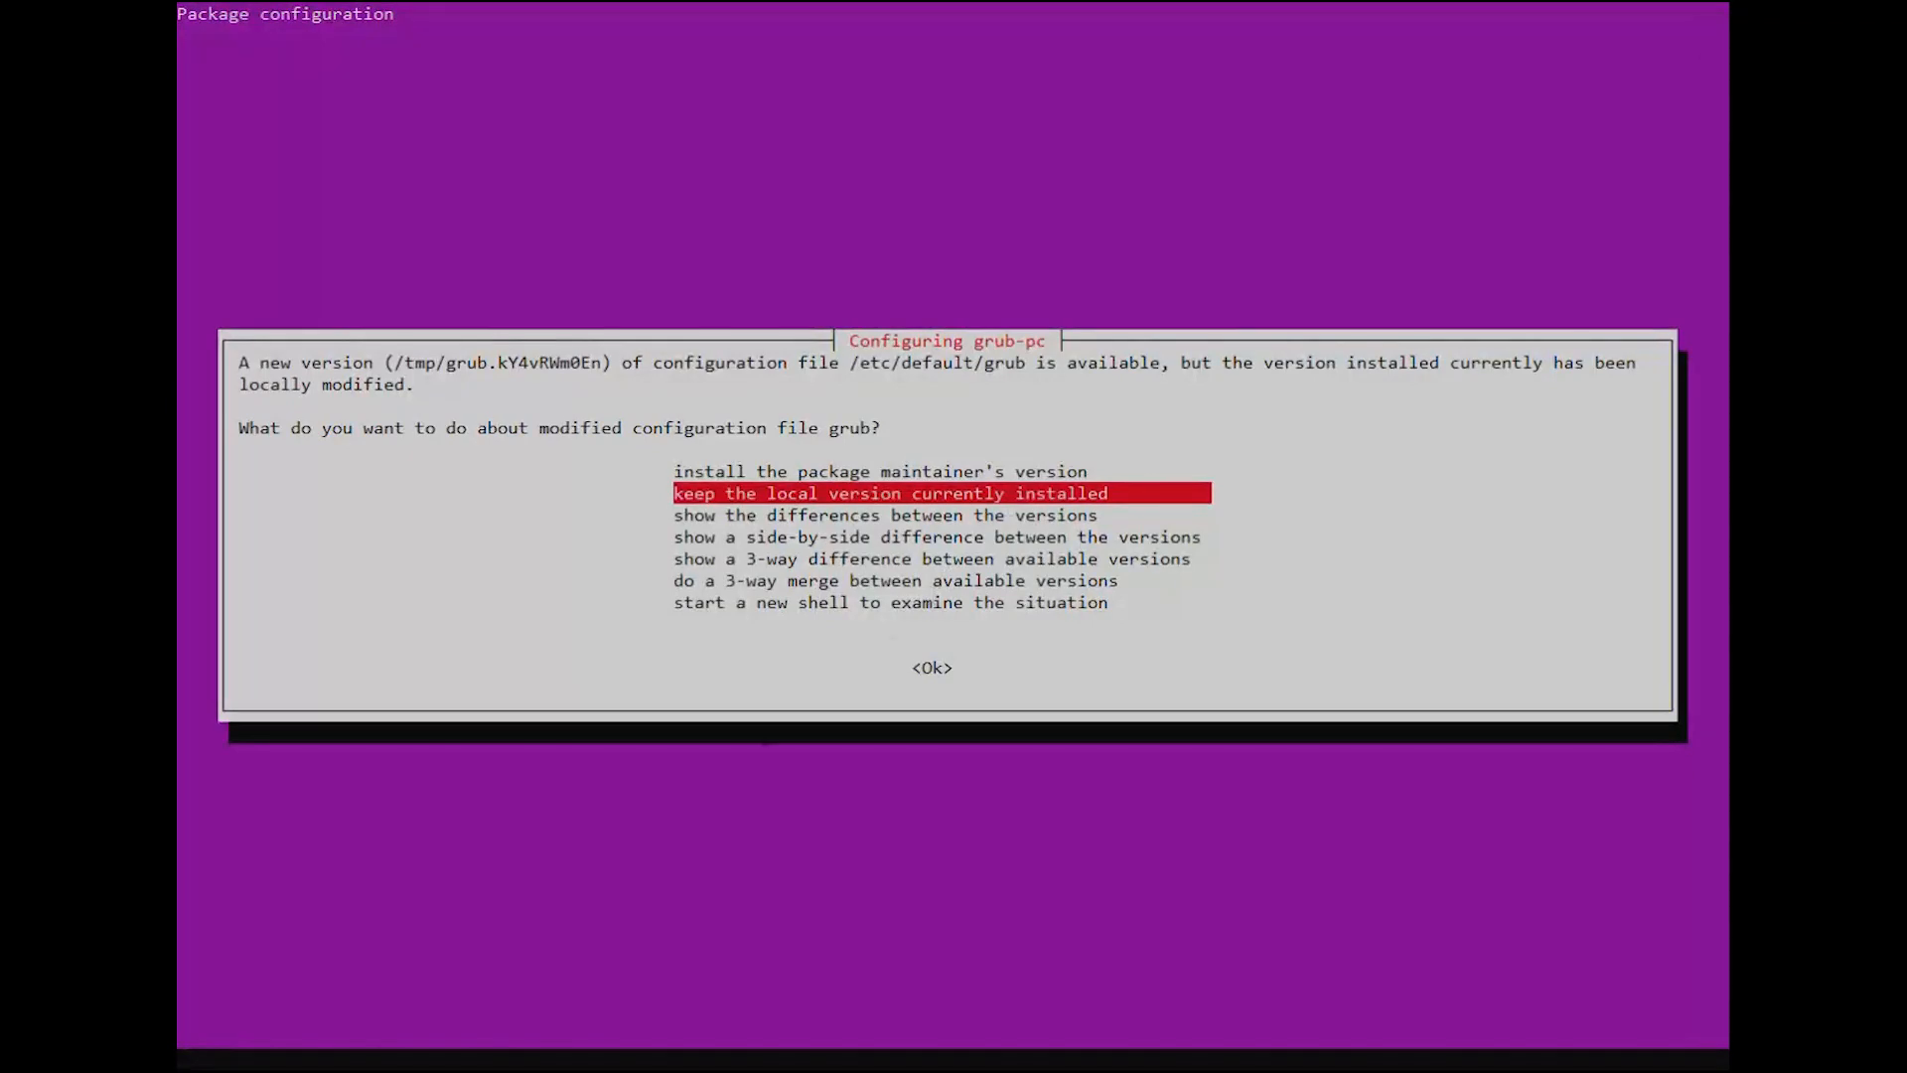
- Accept Ok in the grub-pc dialog, then install neofetch 3.4.0-1 with apt install neofetch
left_click(930, 667)
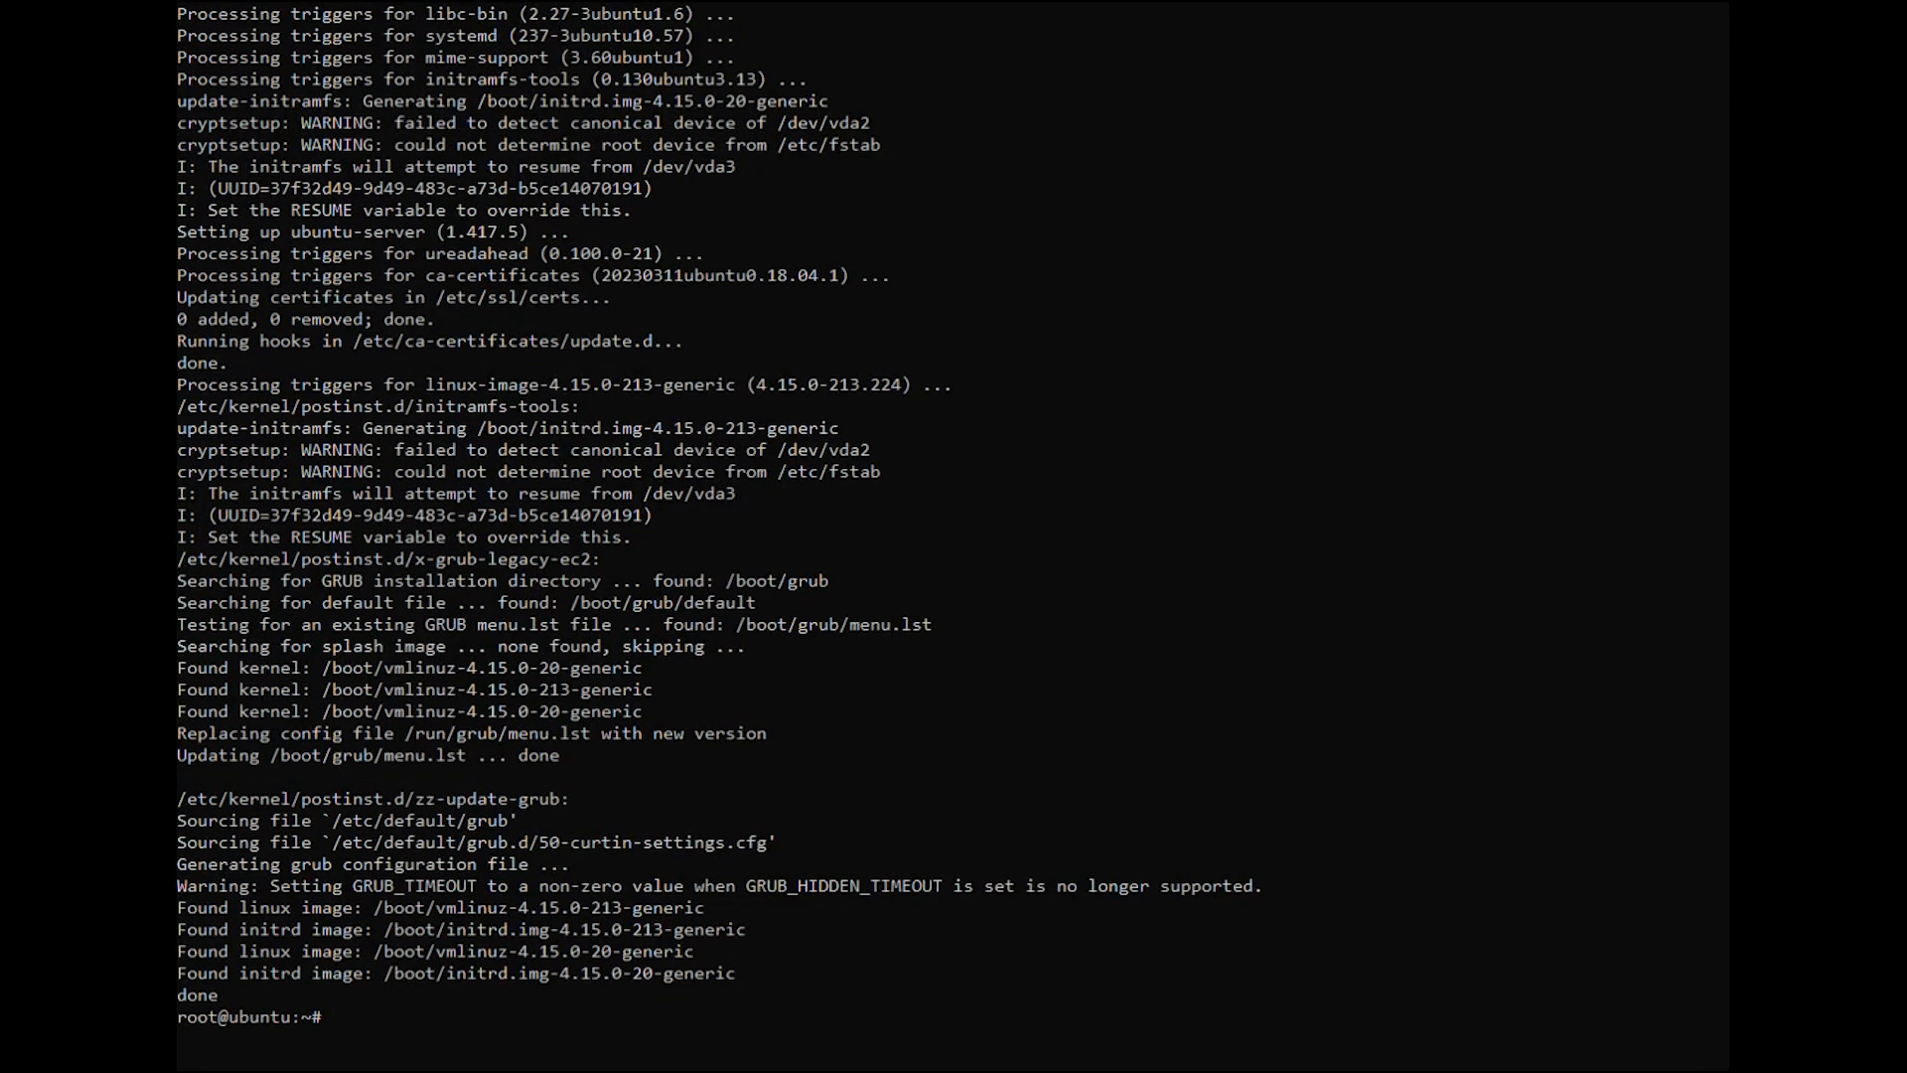
type("apt install neofetch")
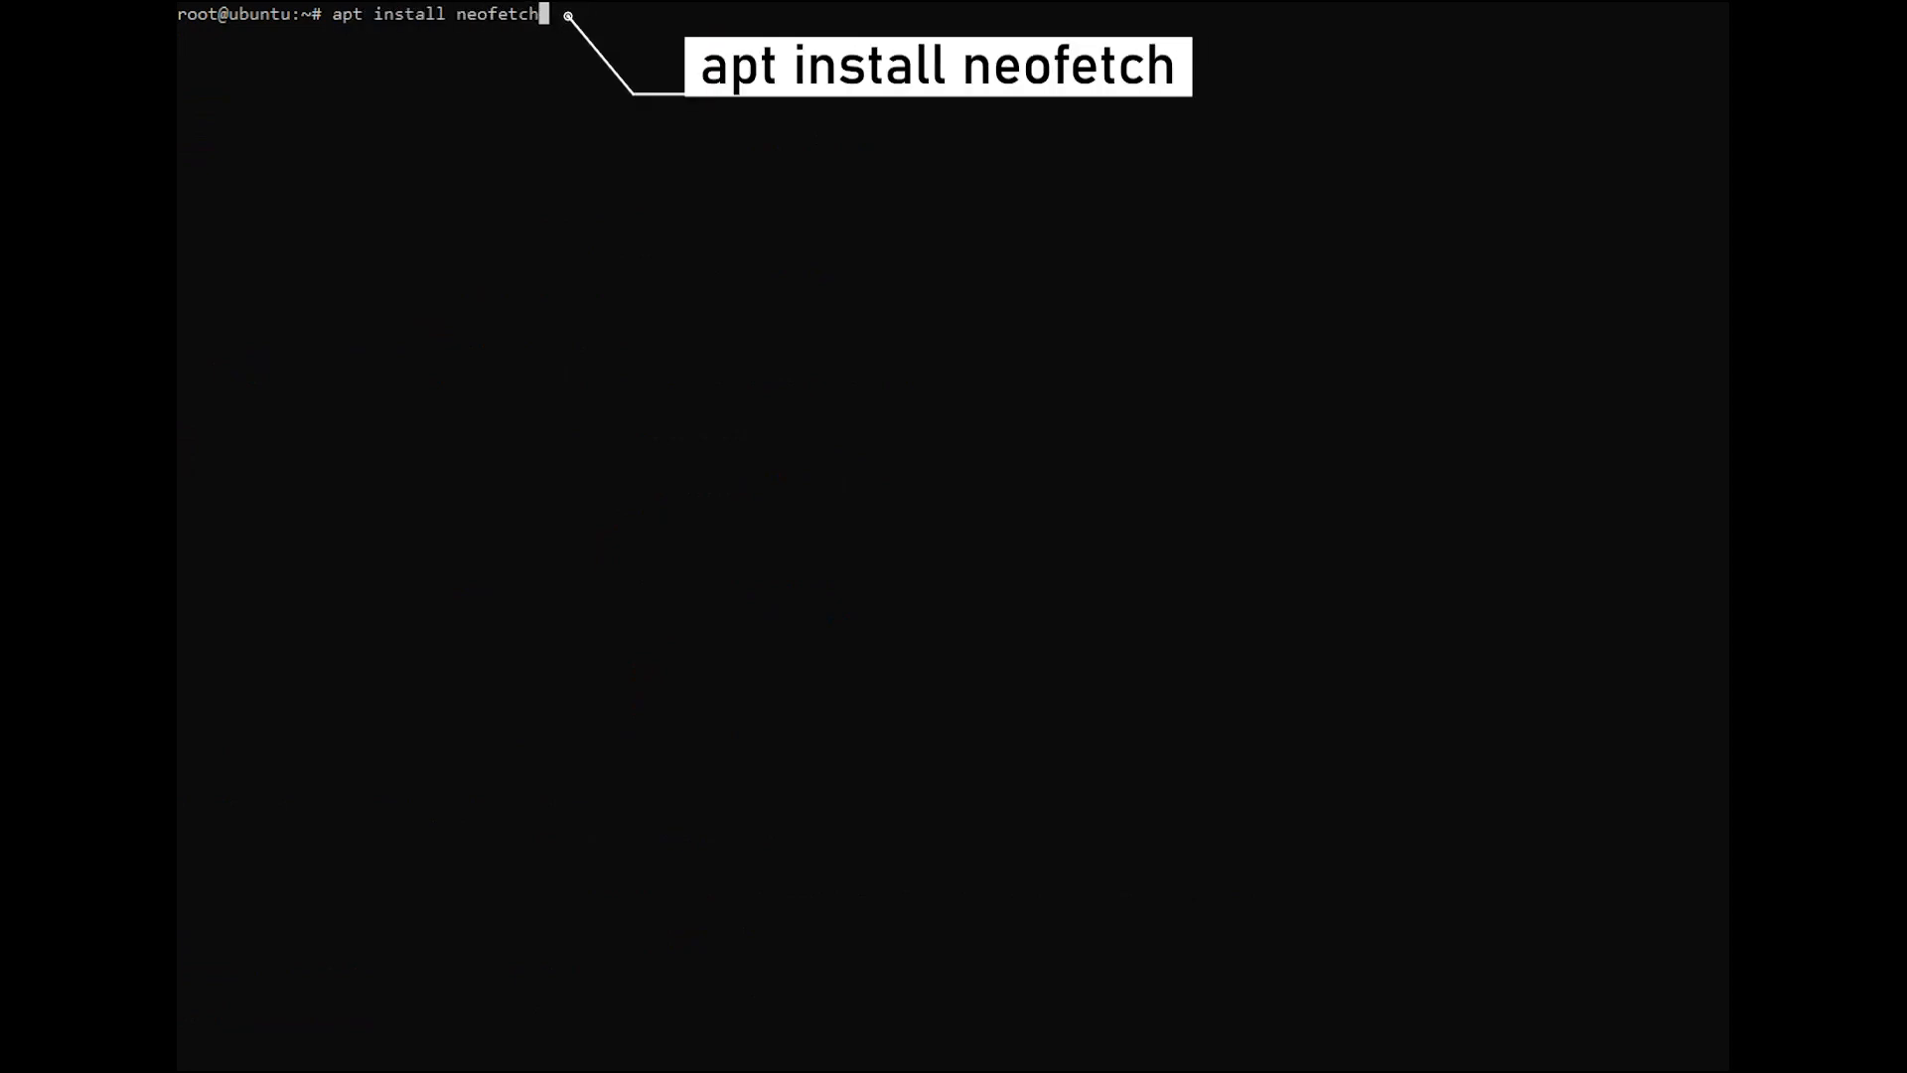
key("Return")
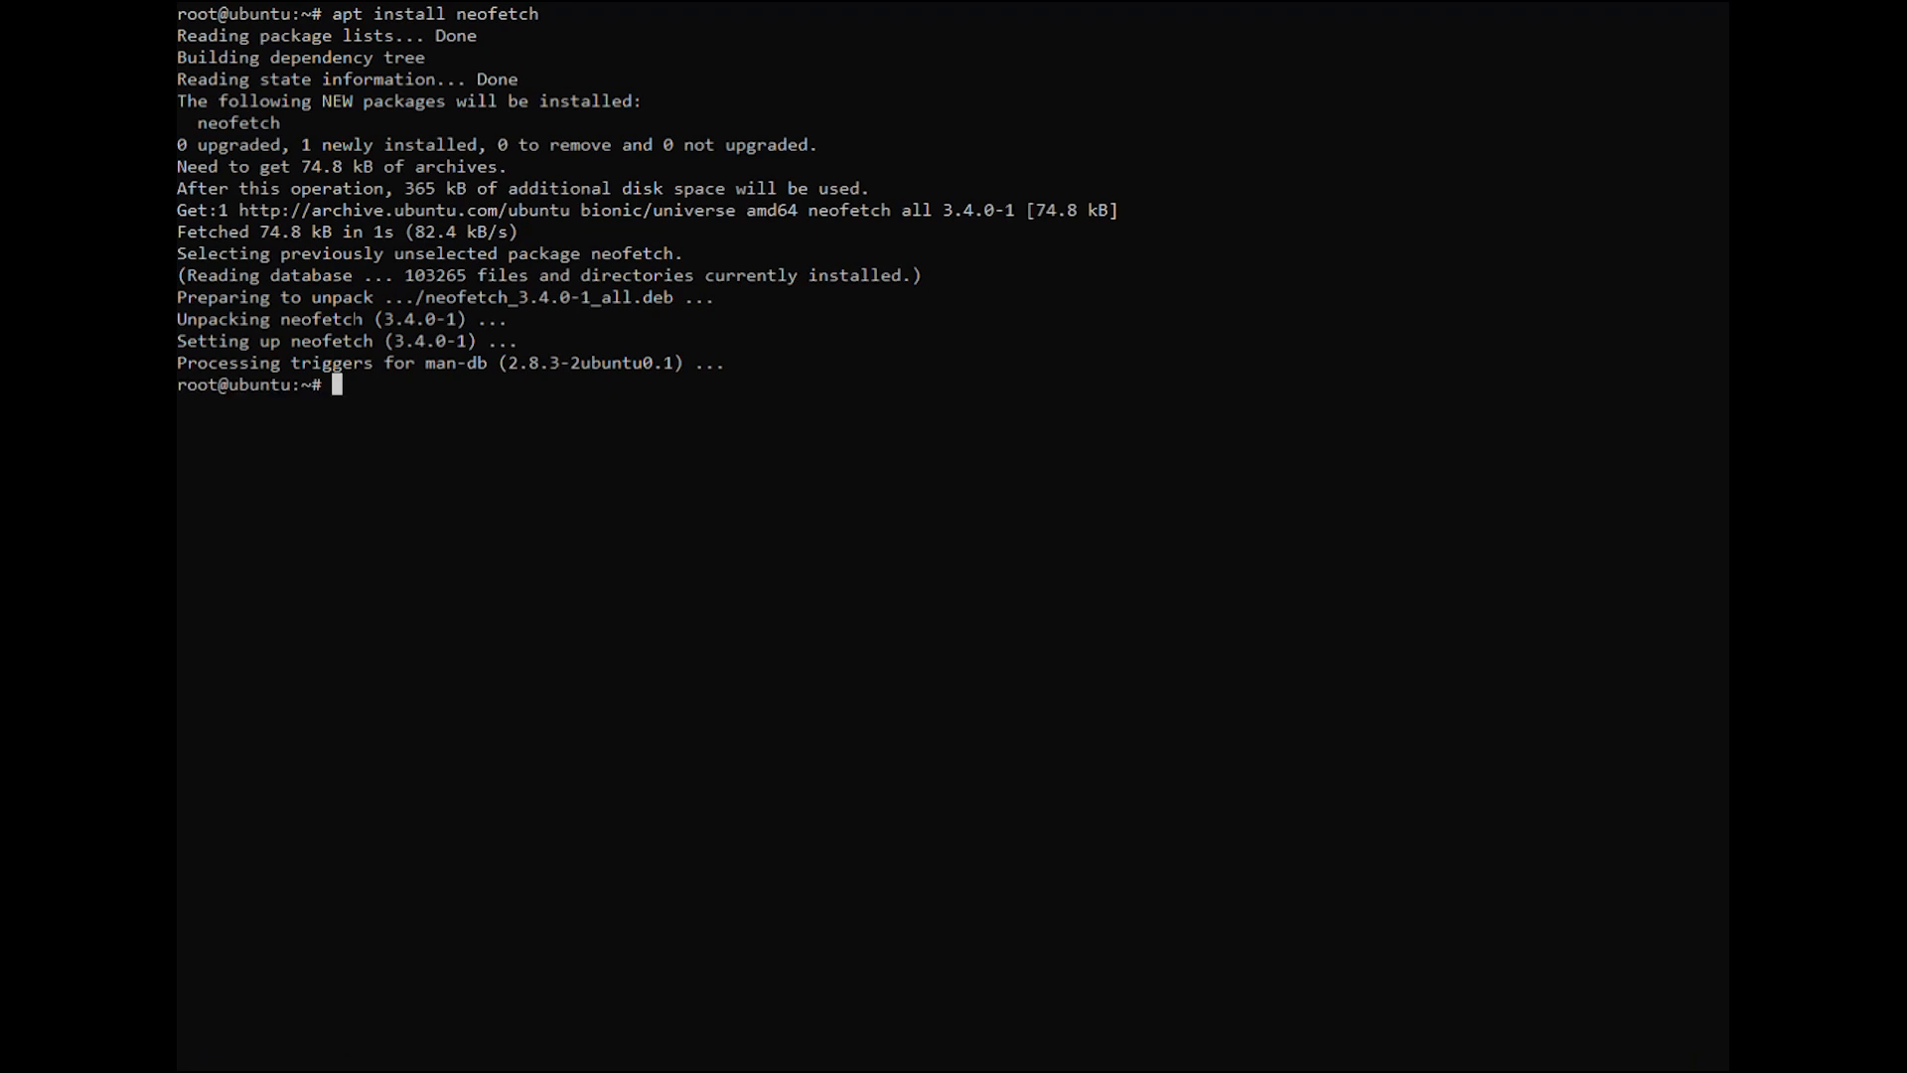